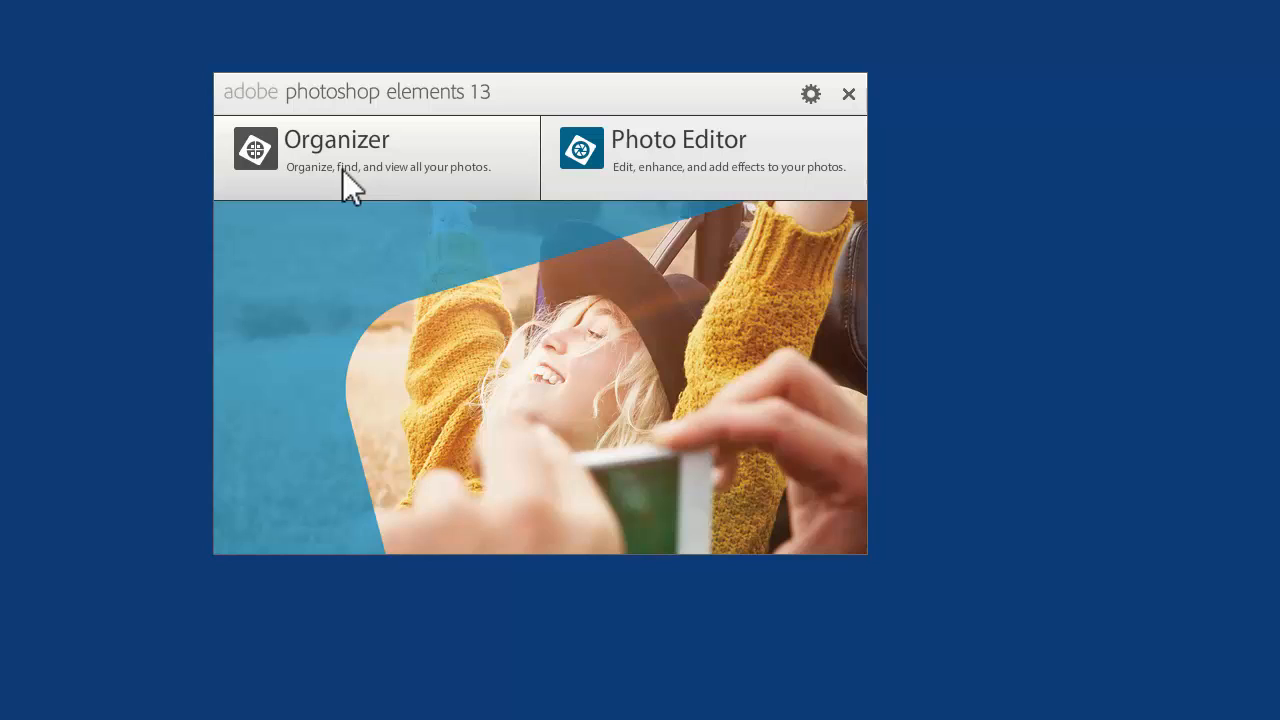
mouse_move(470, 155)
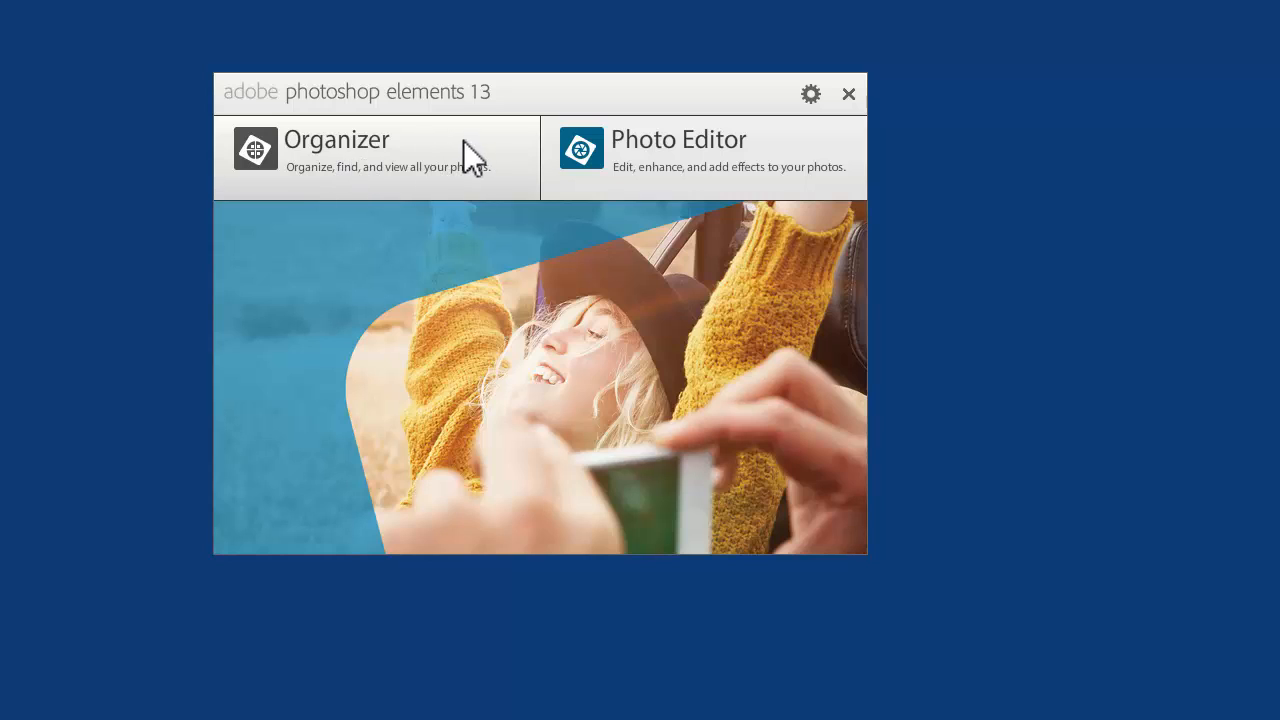
mouse_move(500, 192)
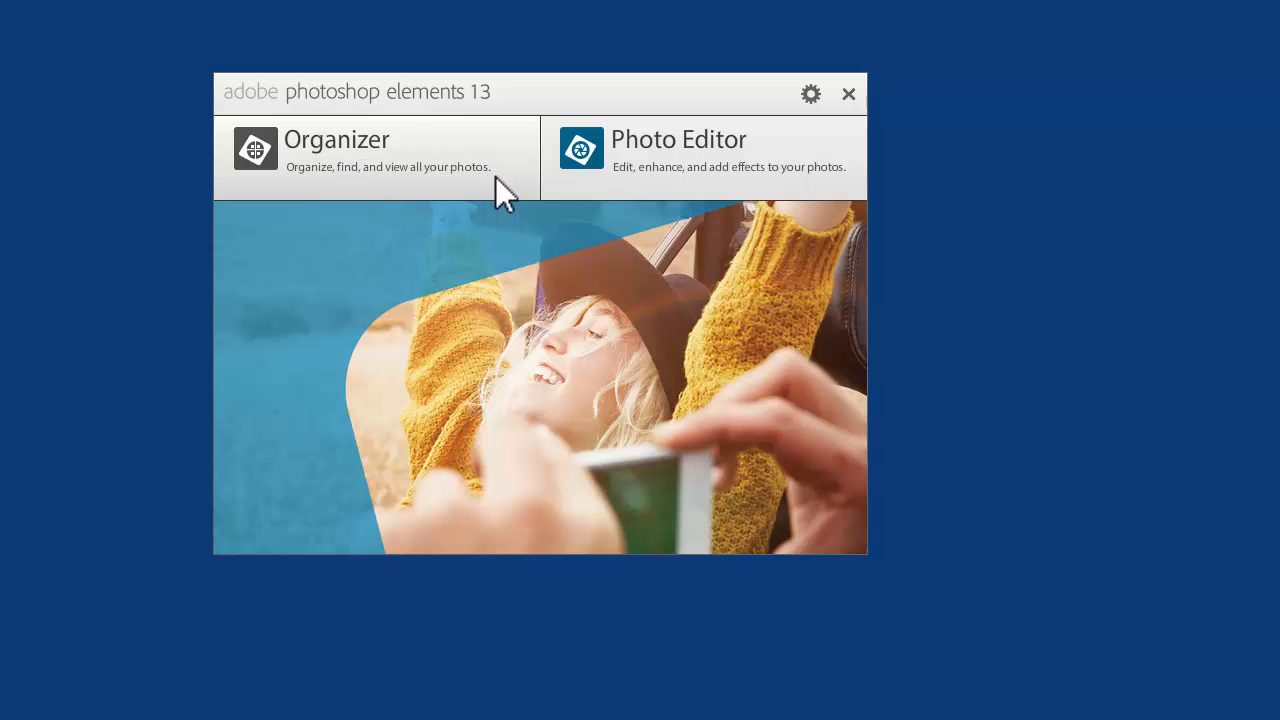
Launch the Organizer from the Photoshop Elements 13 welcome screen.
click(335, 150)
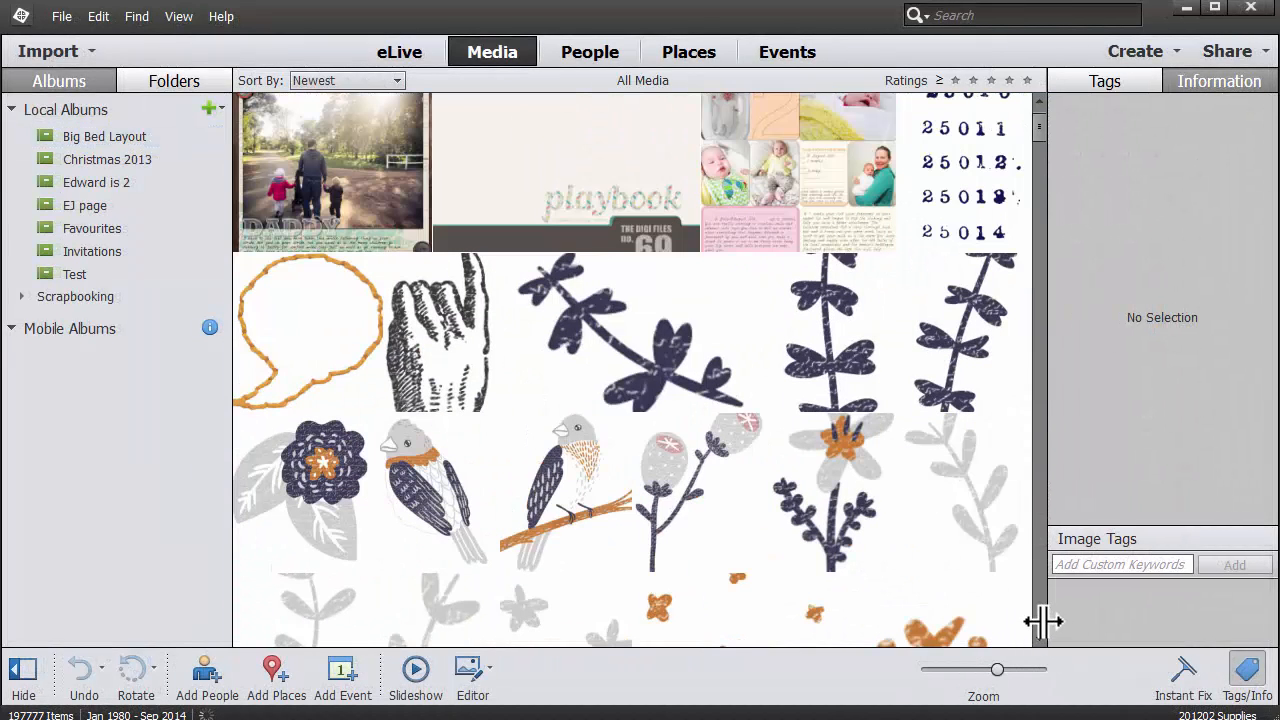
scroll(down, 3)
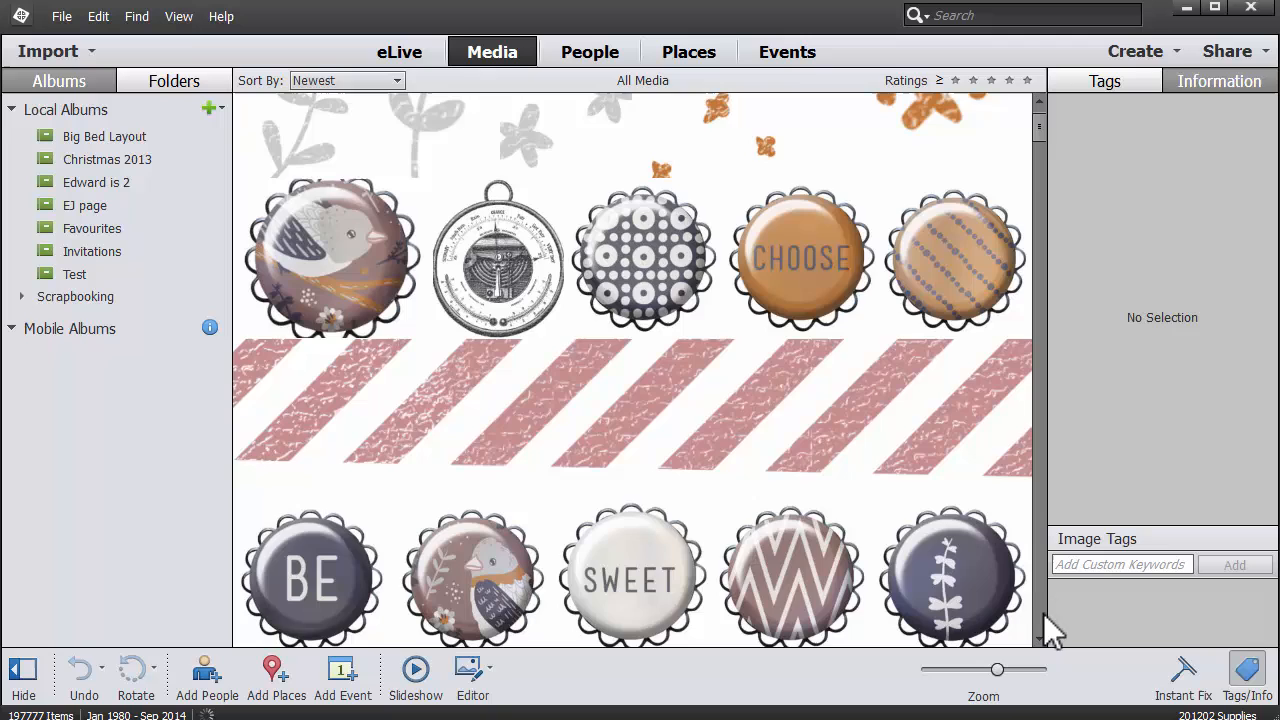
scroll(down, 3)
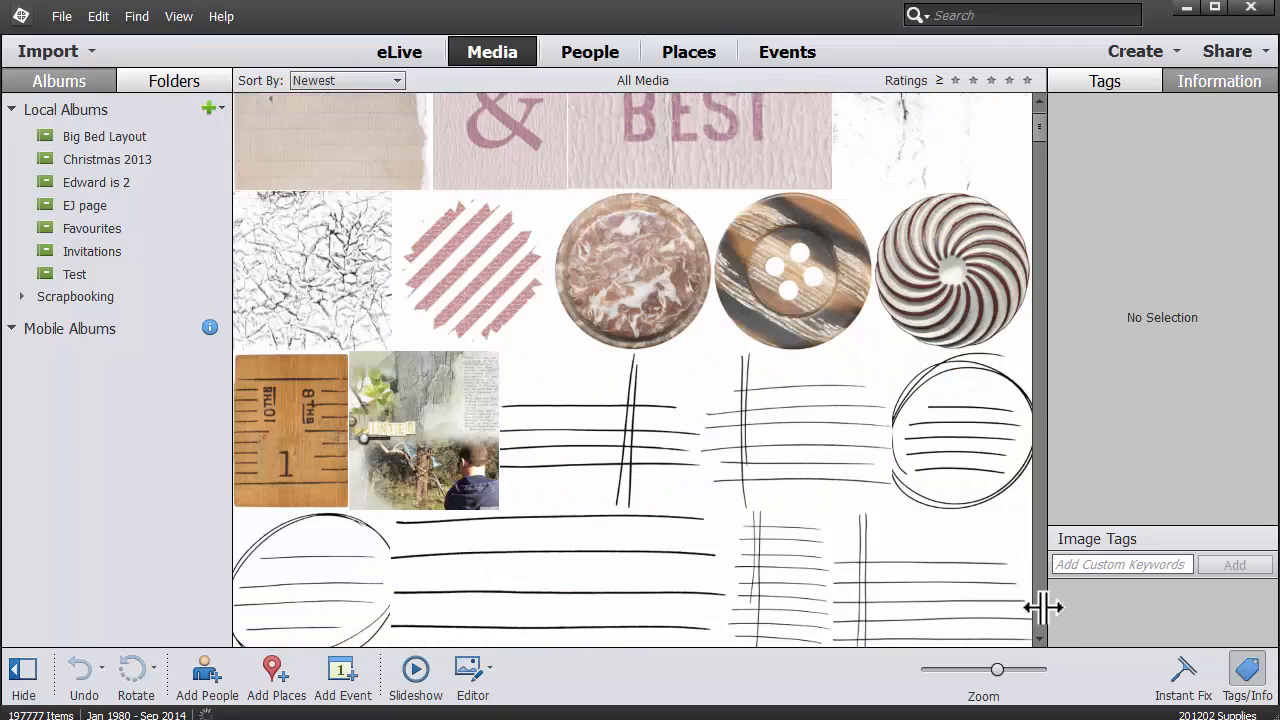
scroll(down, 3)
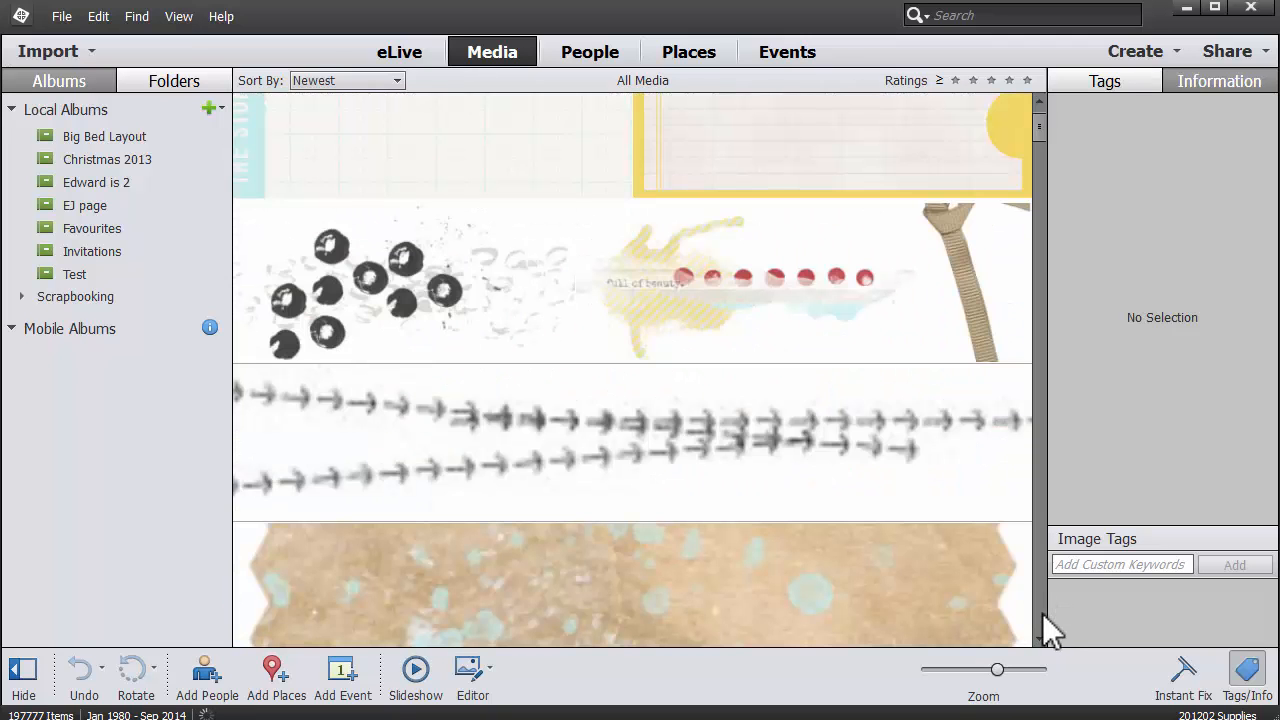
scroll(down, 3)
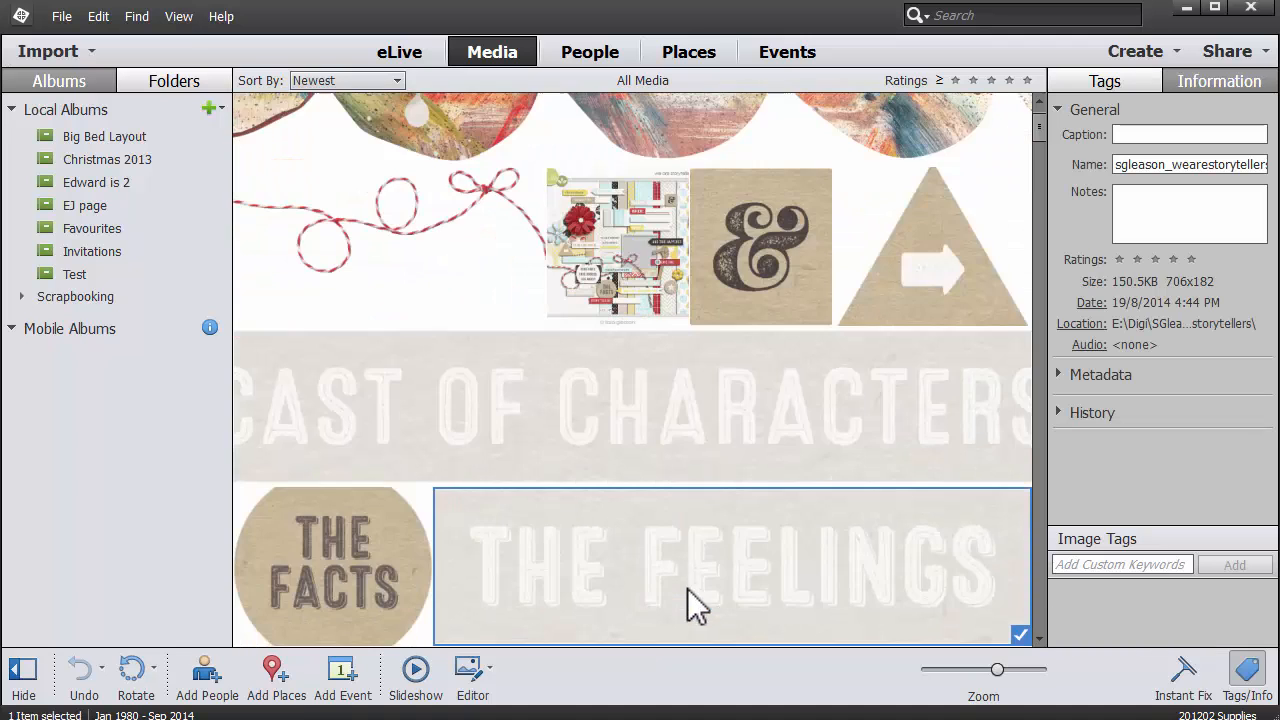
scroll(down, 3)
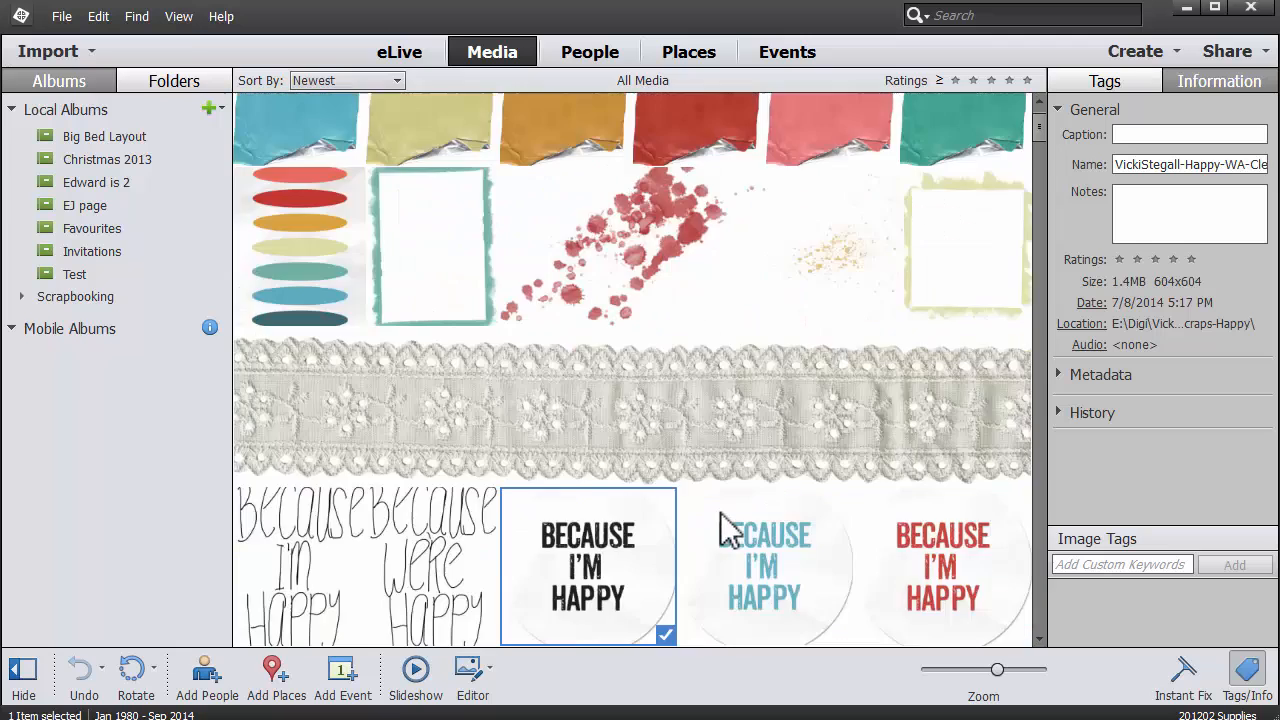
scroll(down, 3)
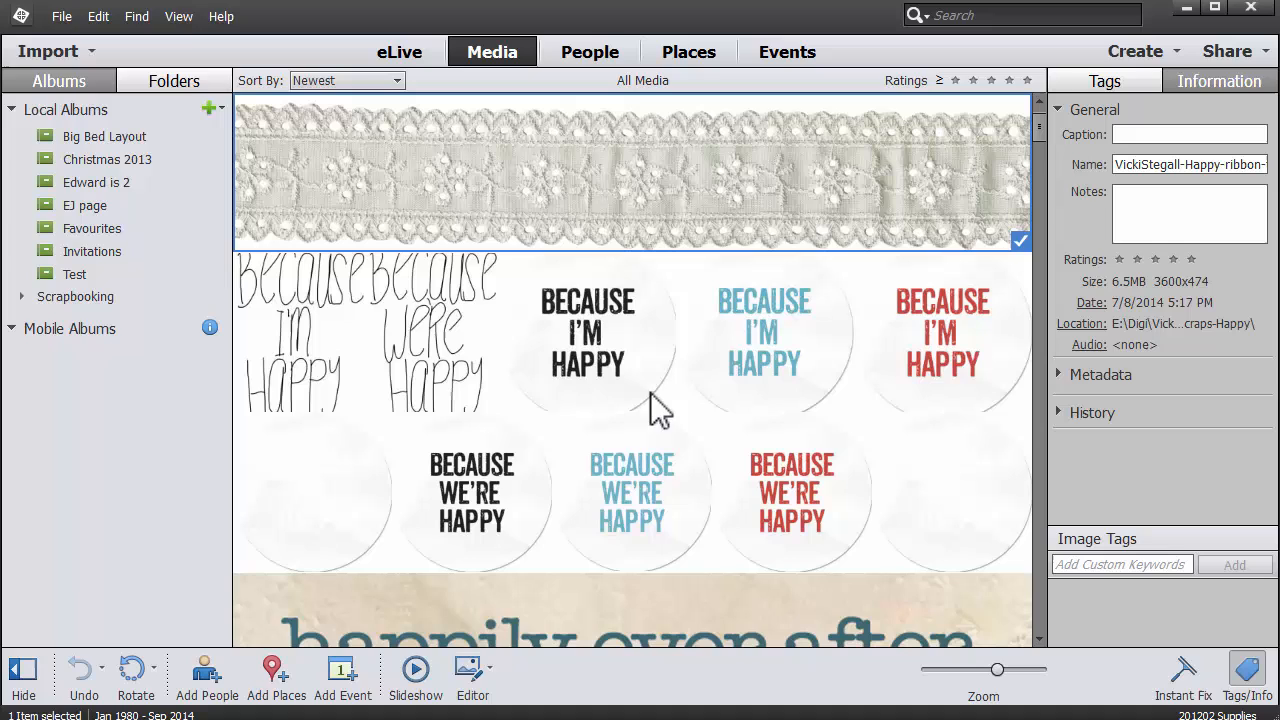
mouse_move(617, 207)
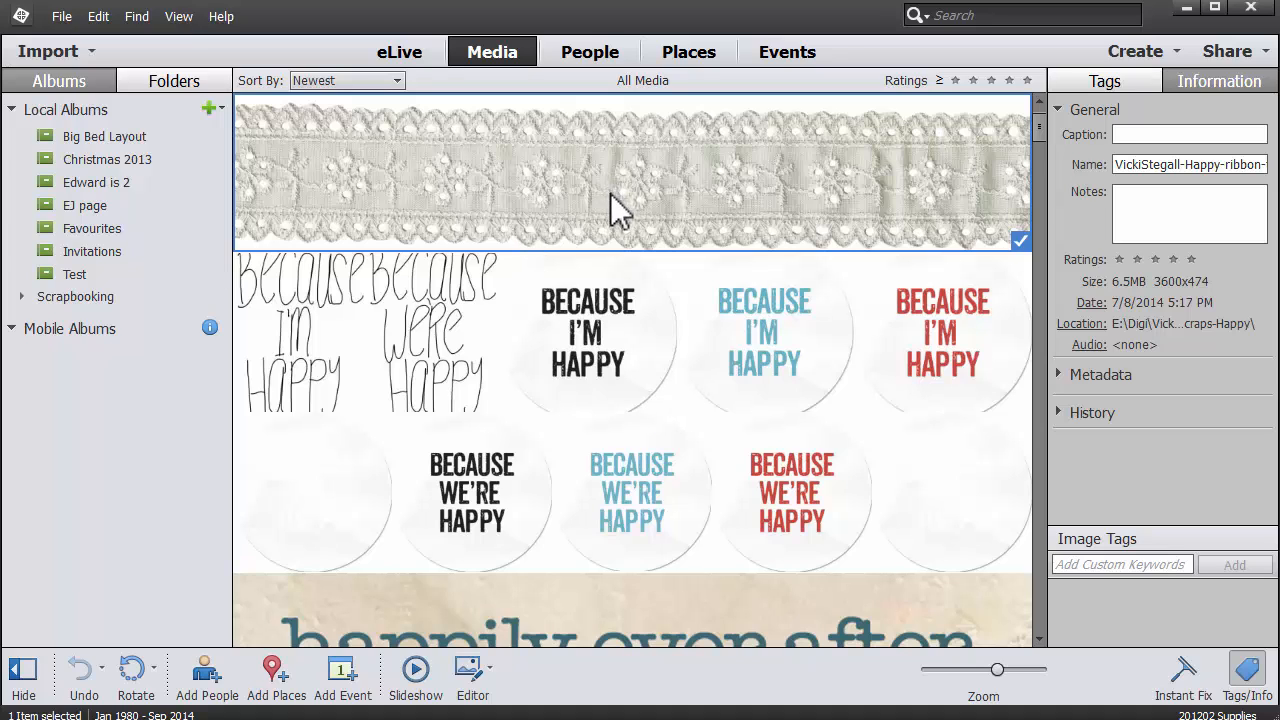
scroll(down, 3)
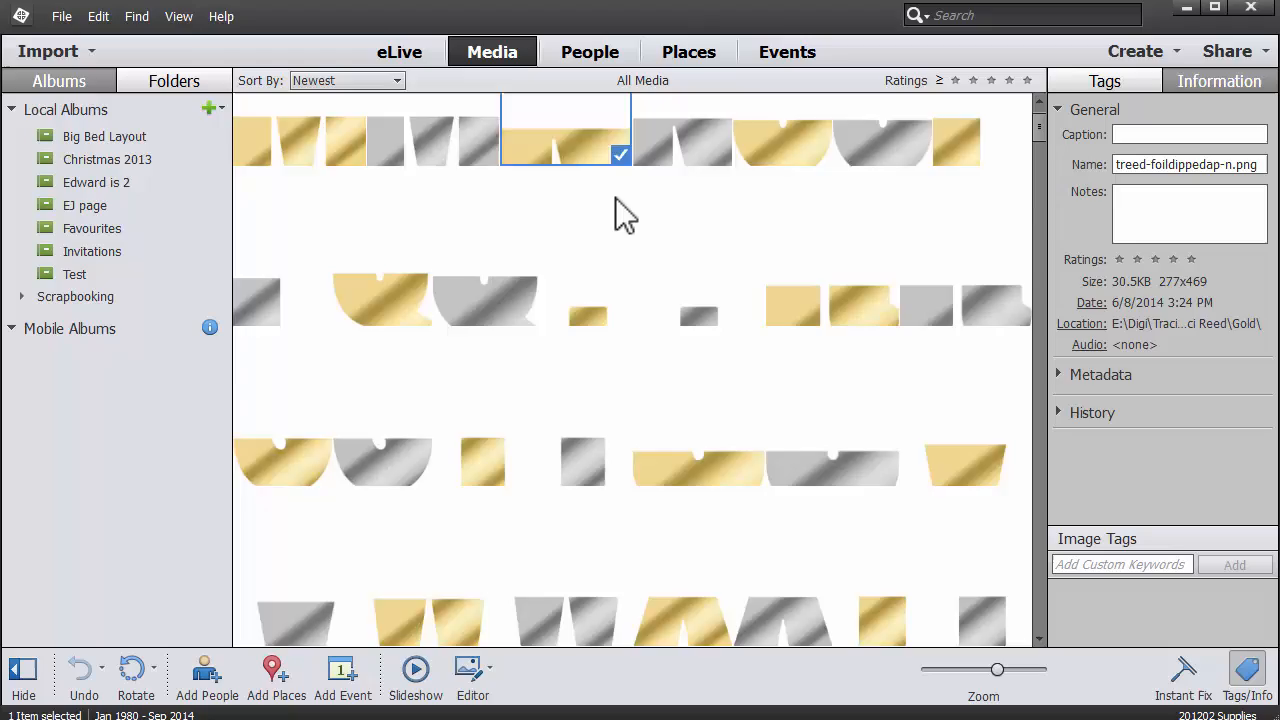
scroll(down, 3)
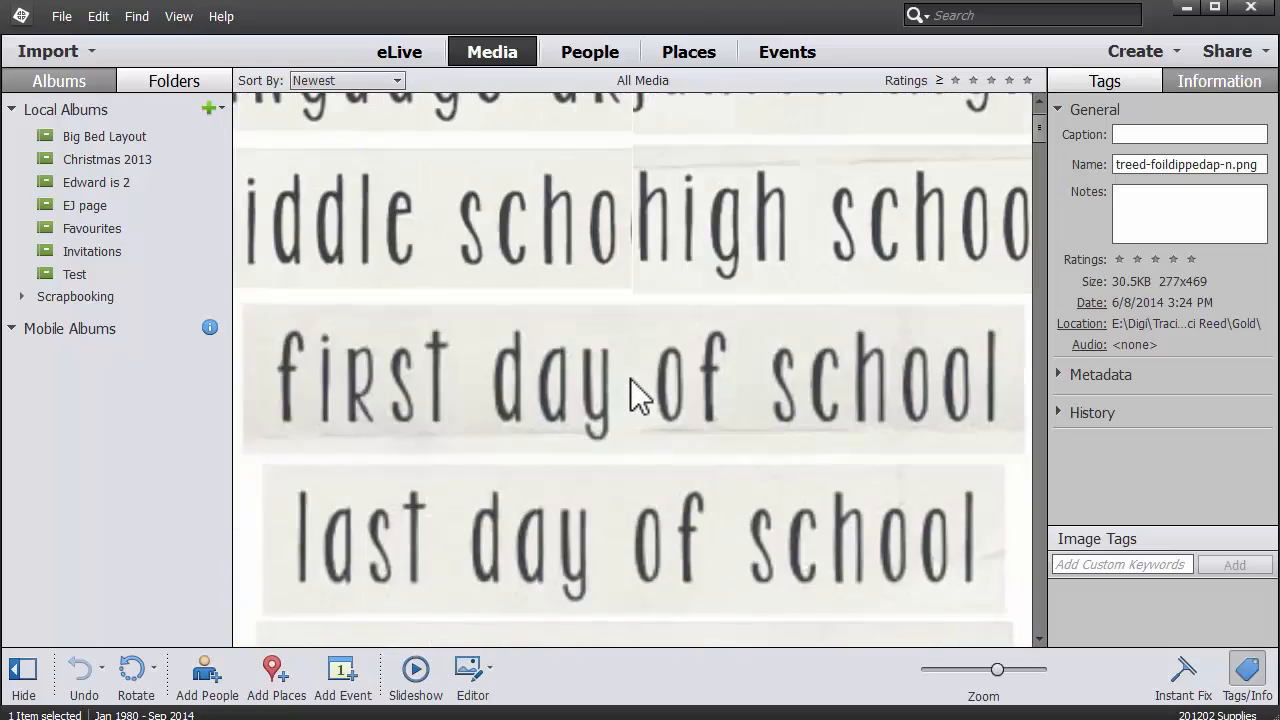
scroll(down, 3)
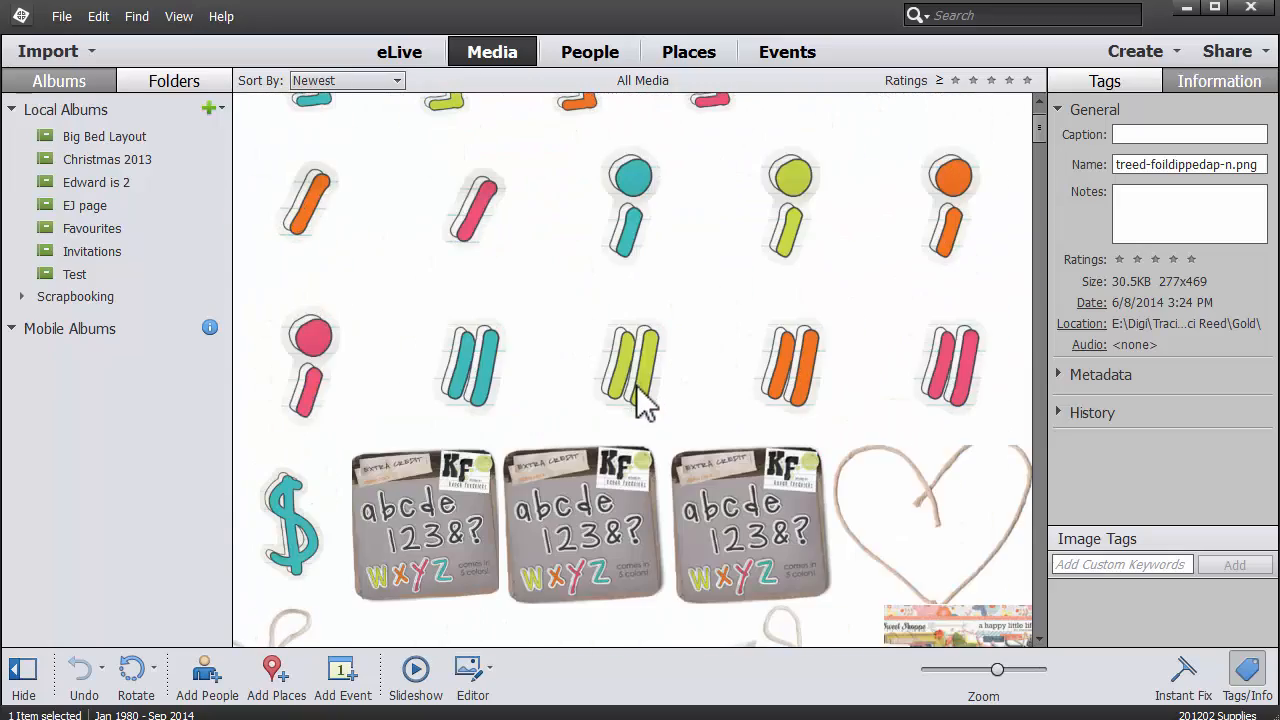
scroll(down, 3)
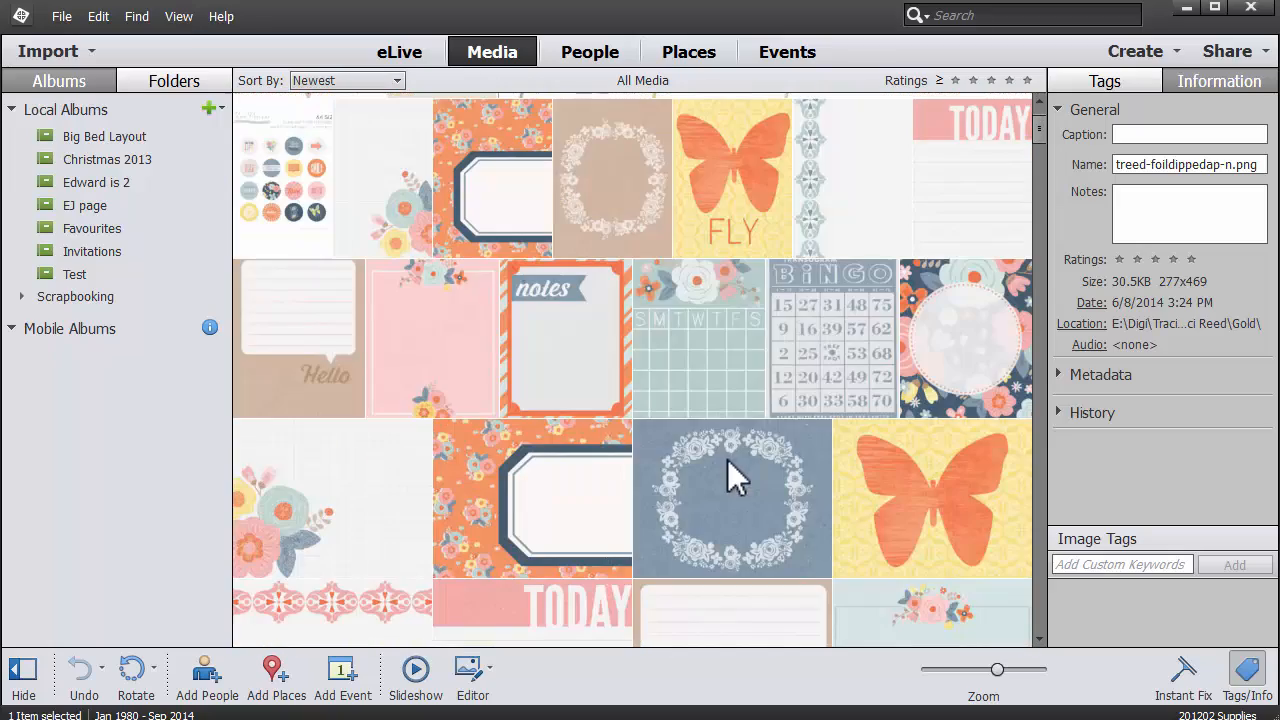
scroll(down, 3)
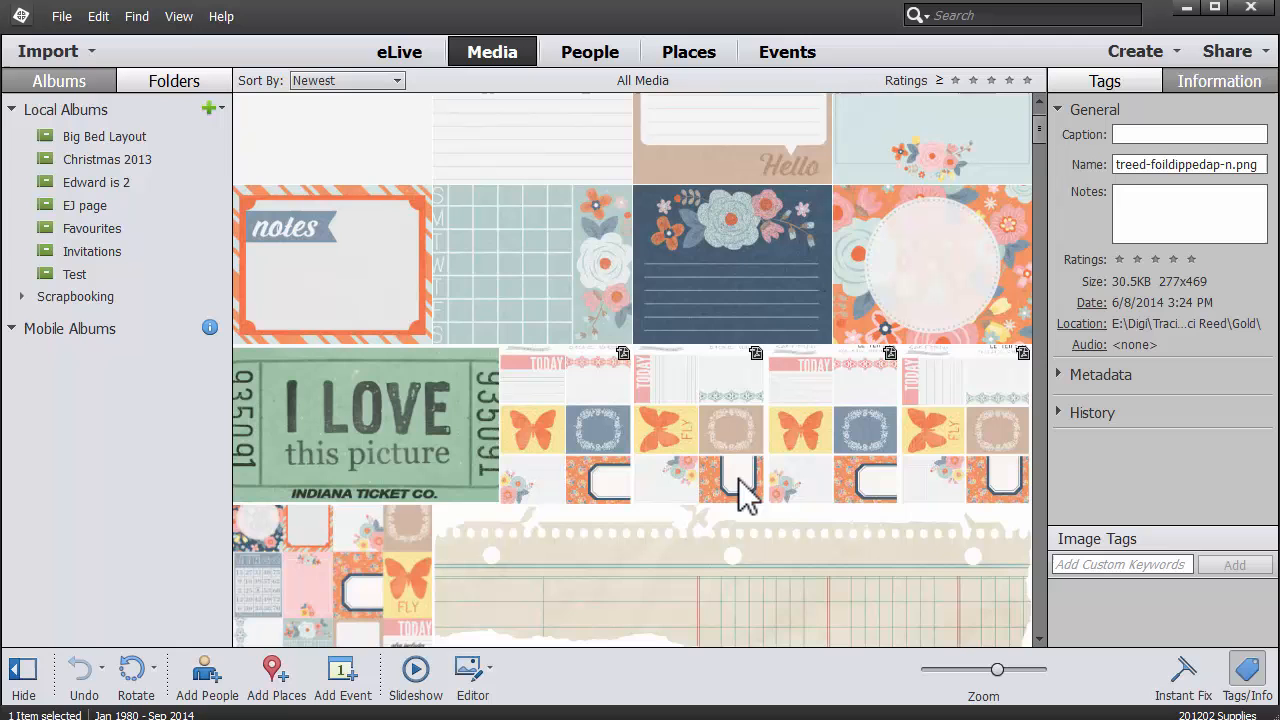
scroll(down, 3)
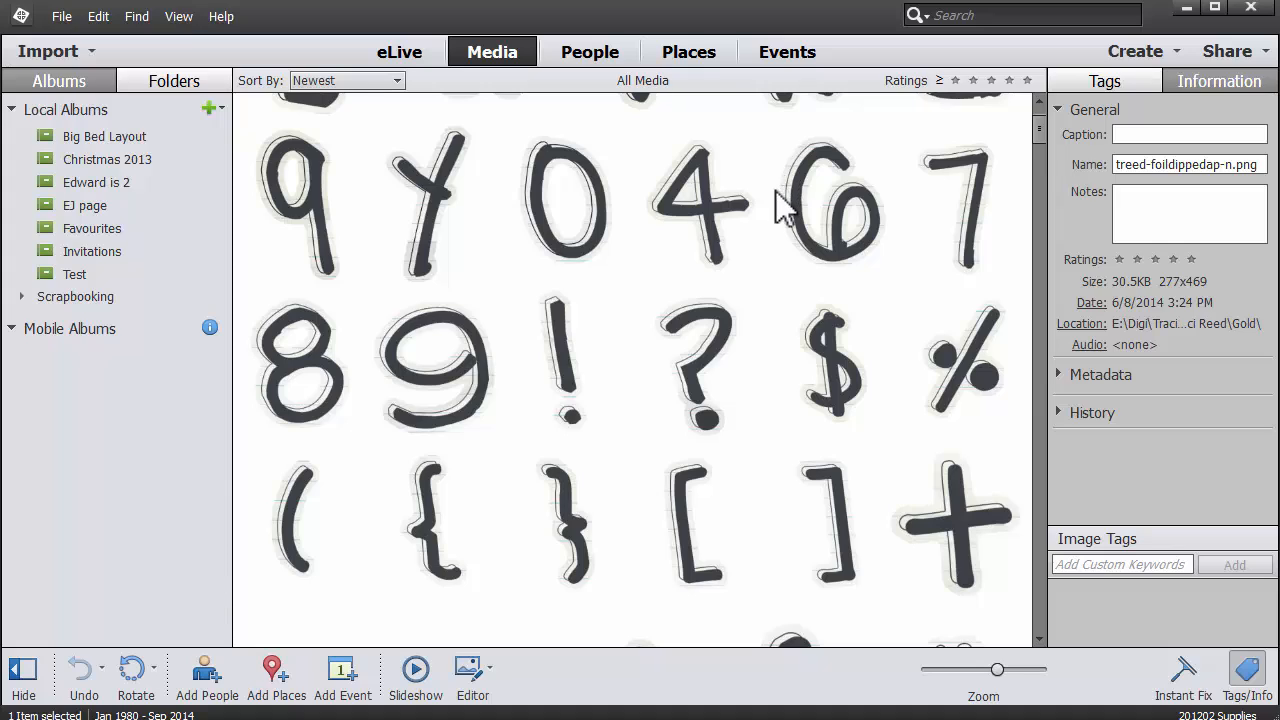
mouse_move(215, 115)
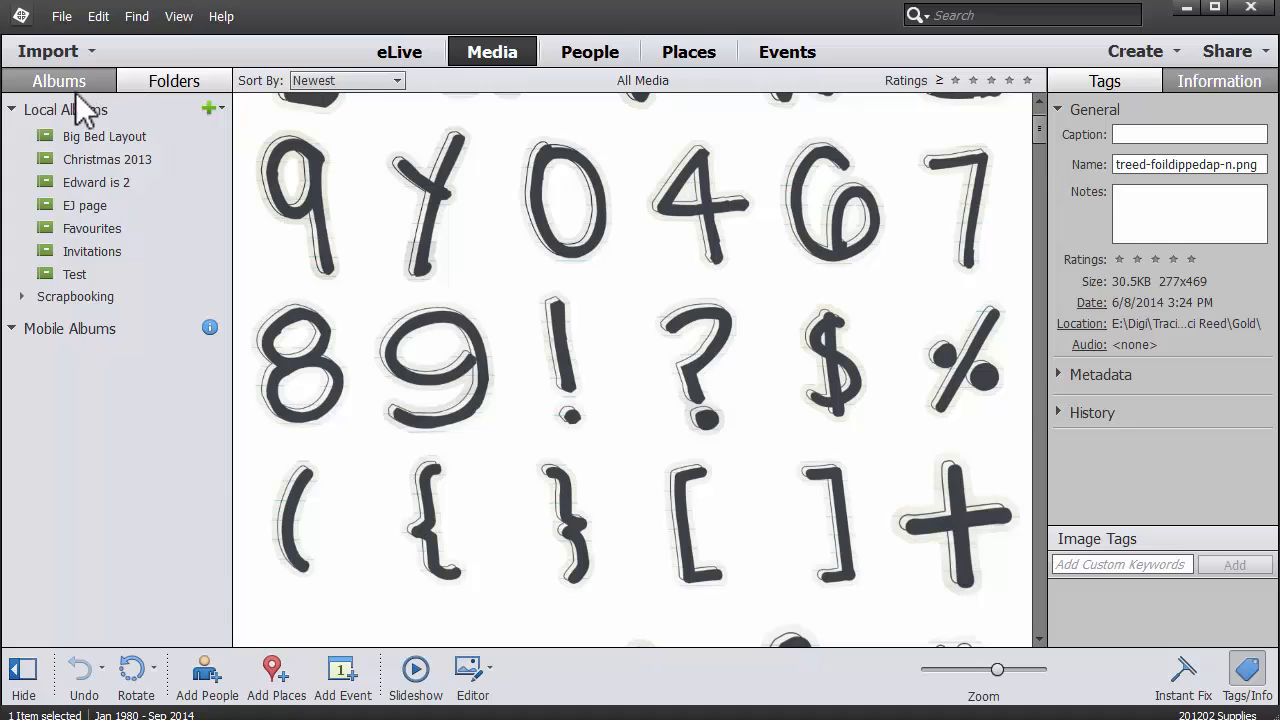
mouse_move(174, 81)
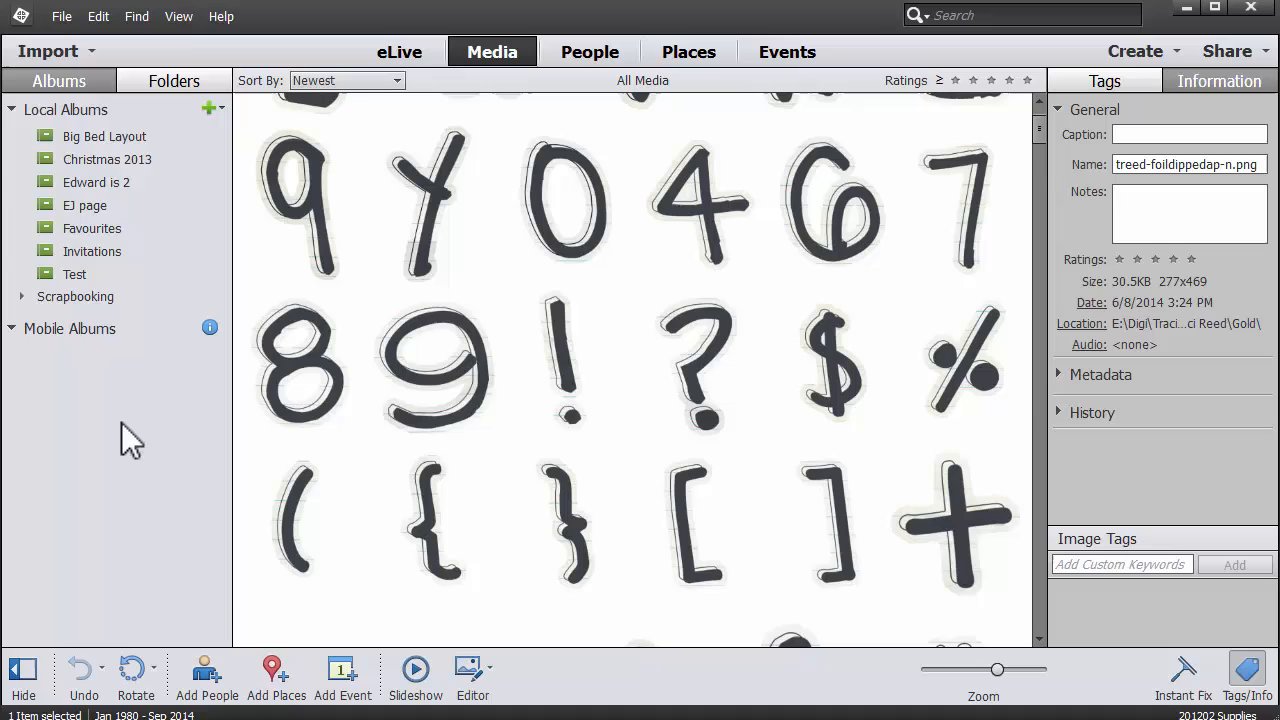
mouse_move(174, 80)
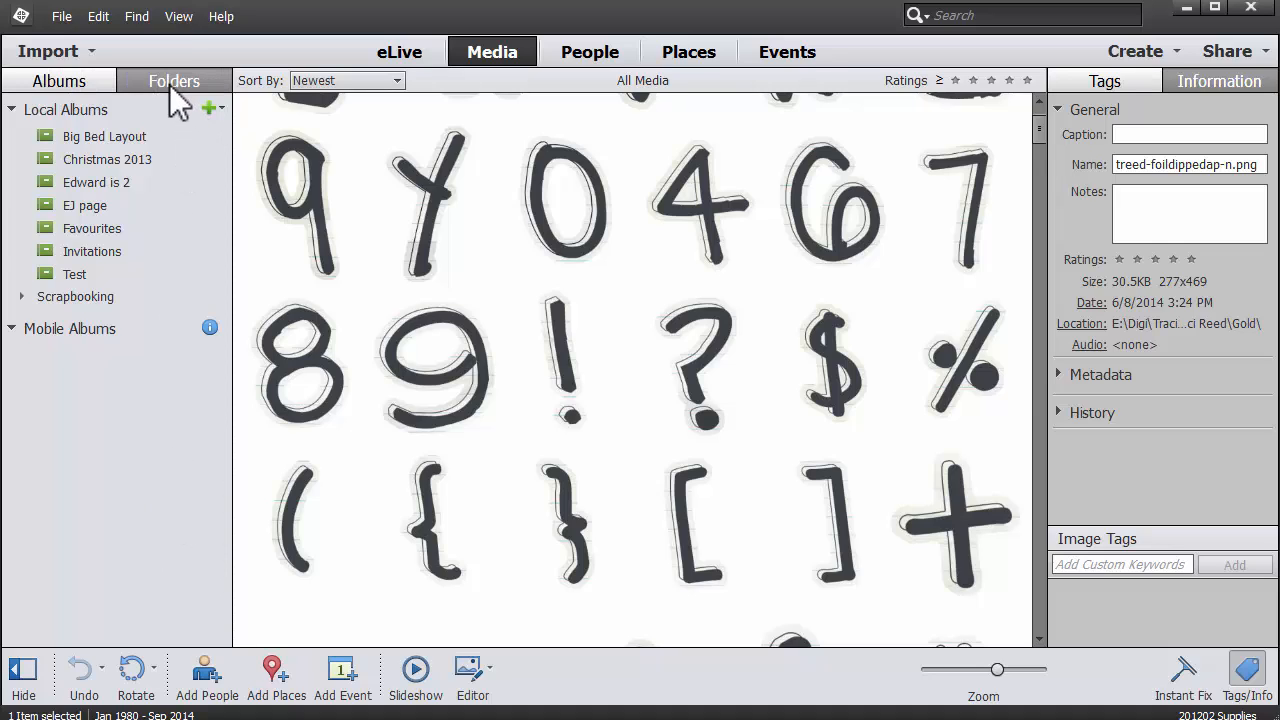
Show the folder tree as a flat list and view Syrin's Stitched subfolder's six images.
click(174, 81)
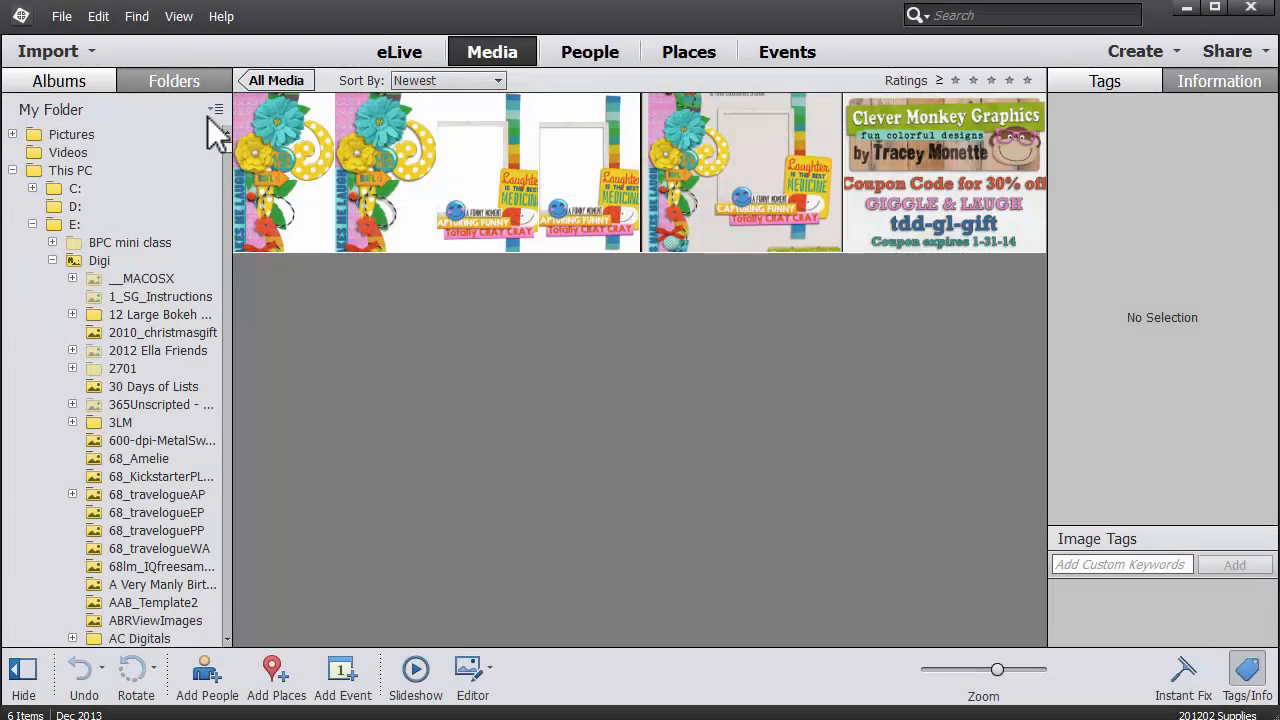
click(216, 109)
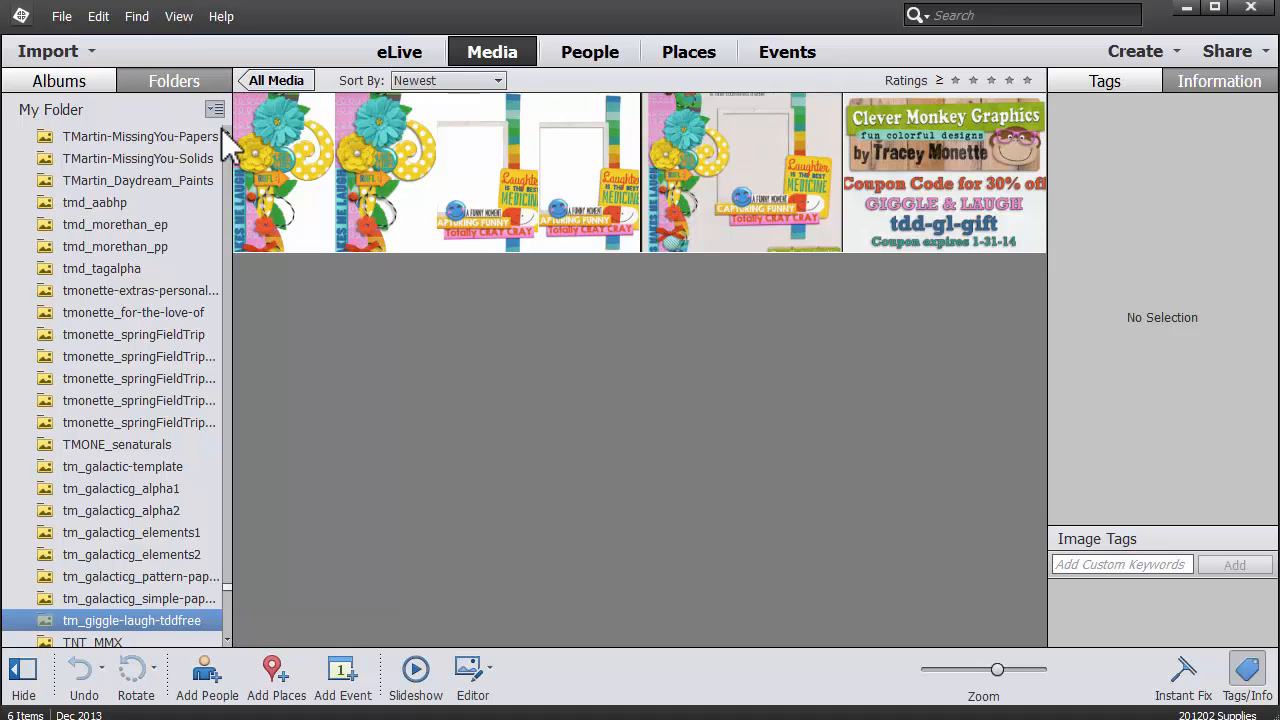
scroll(down, 3)
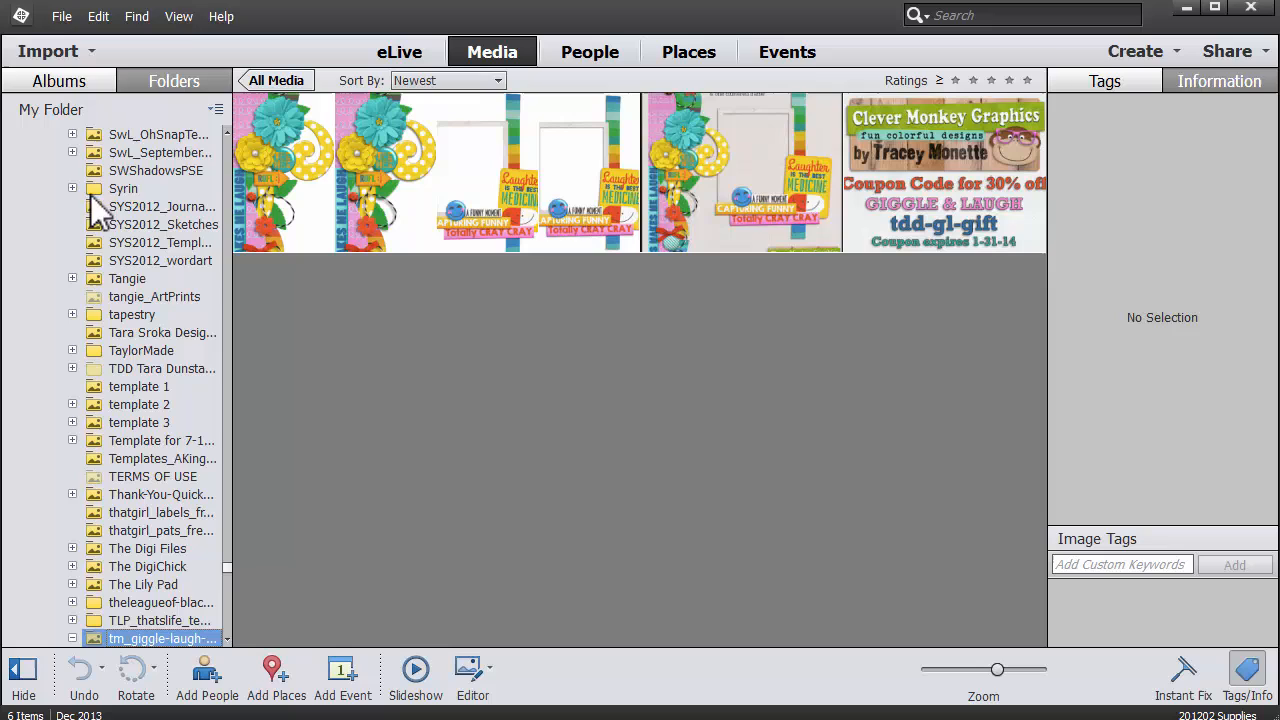
click(72, 188)
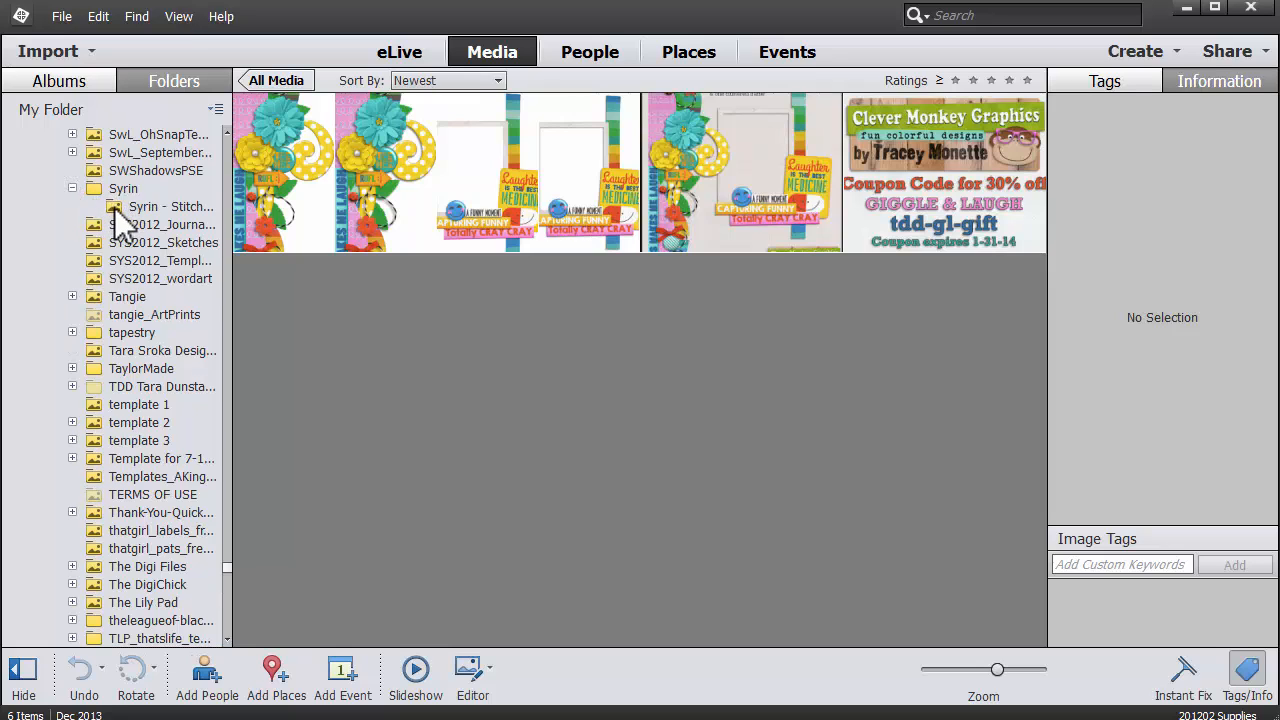
mouse_move(120, 225)
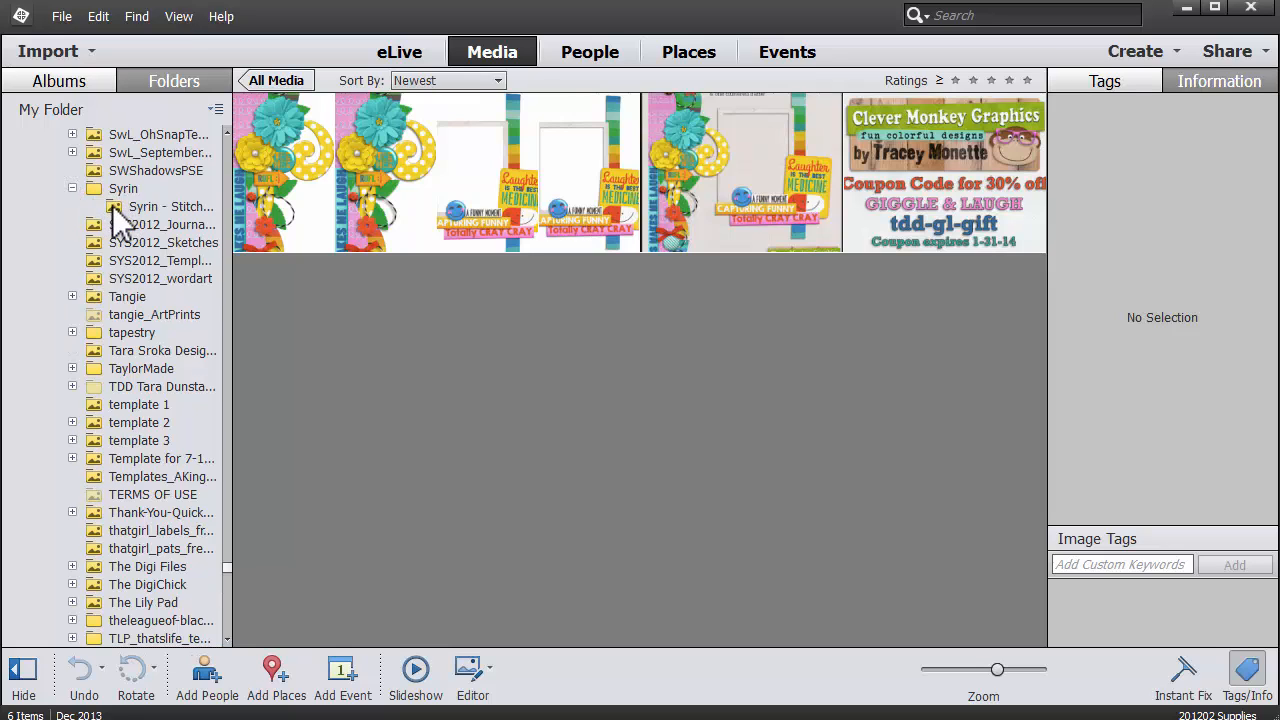
click(170, 206)
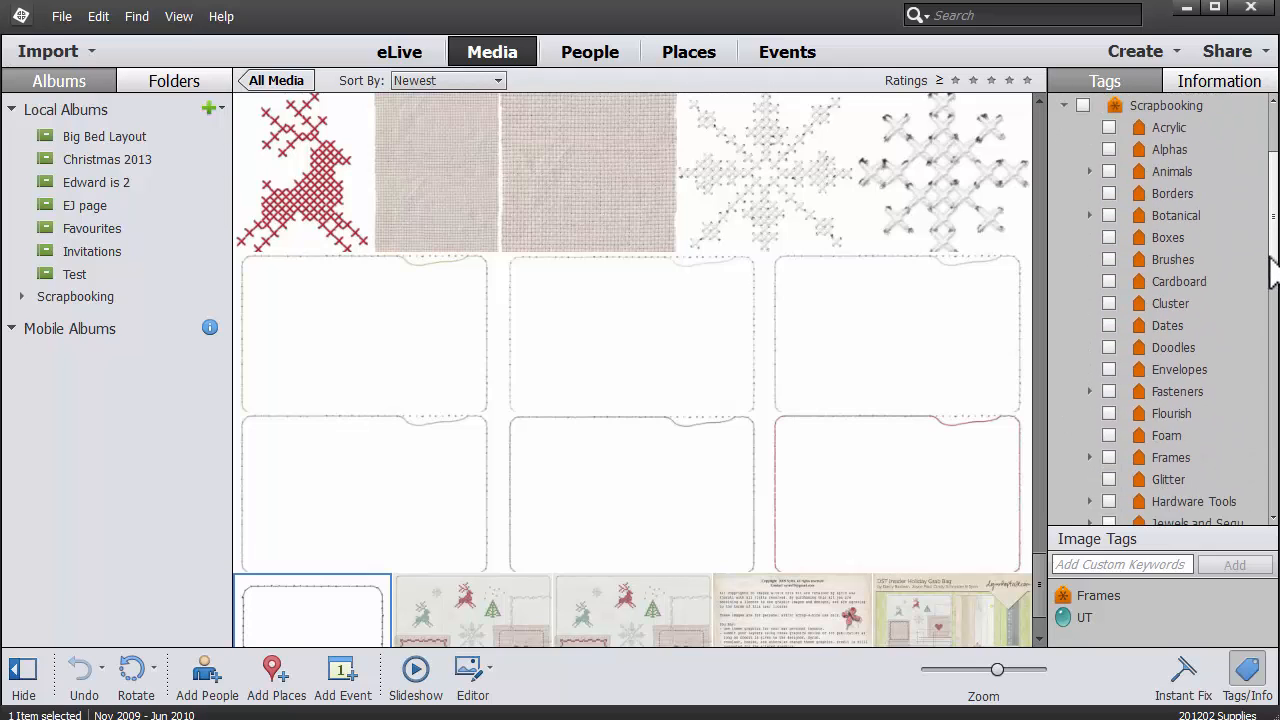
Scroll the Scrapbooking keywords and filter the grid to items tagged Previews.
scroll(down, 3)
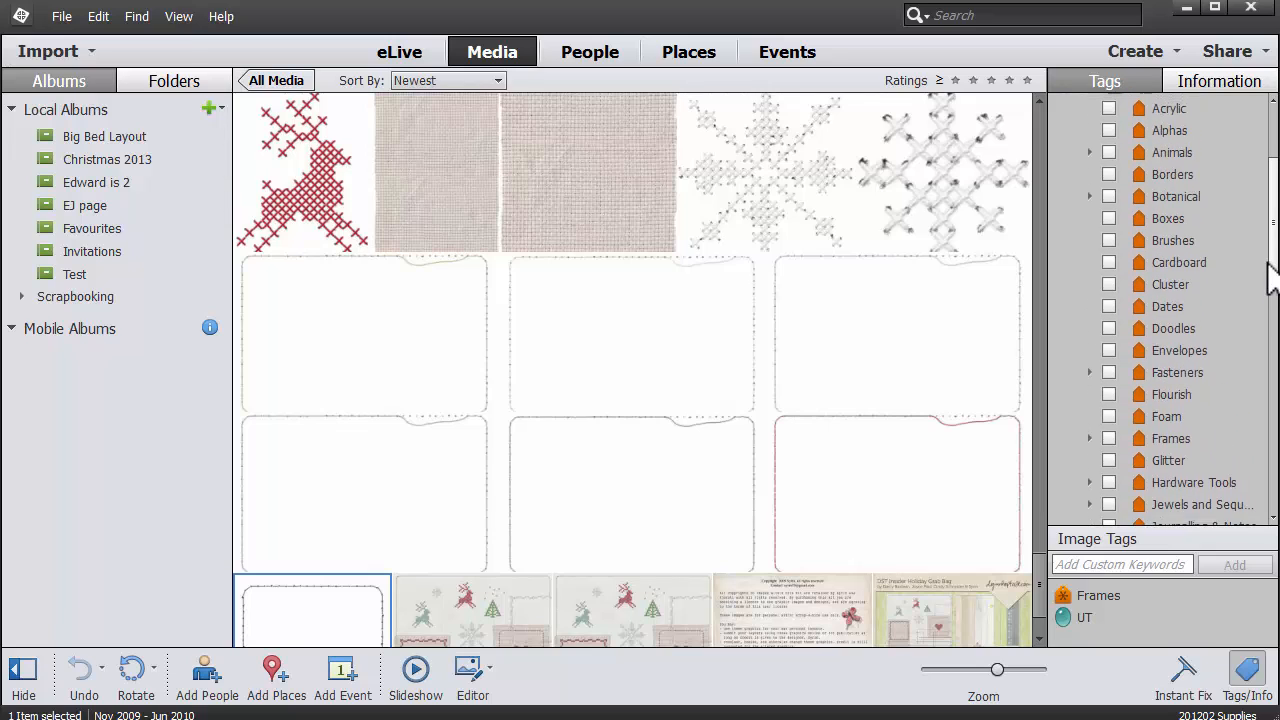
scroll(down, 3)
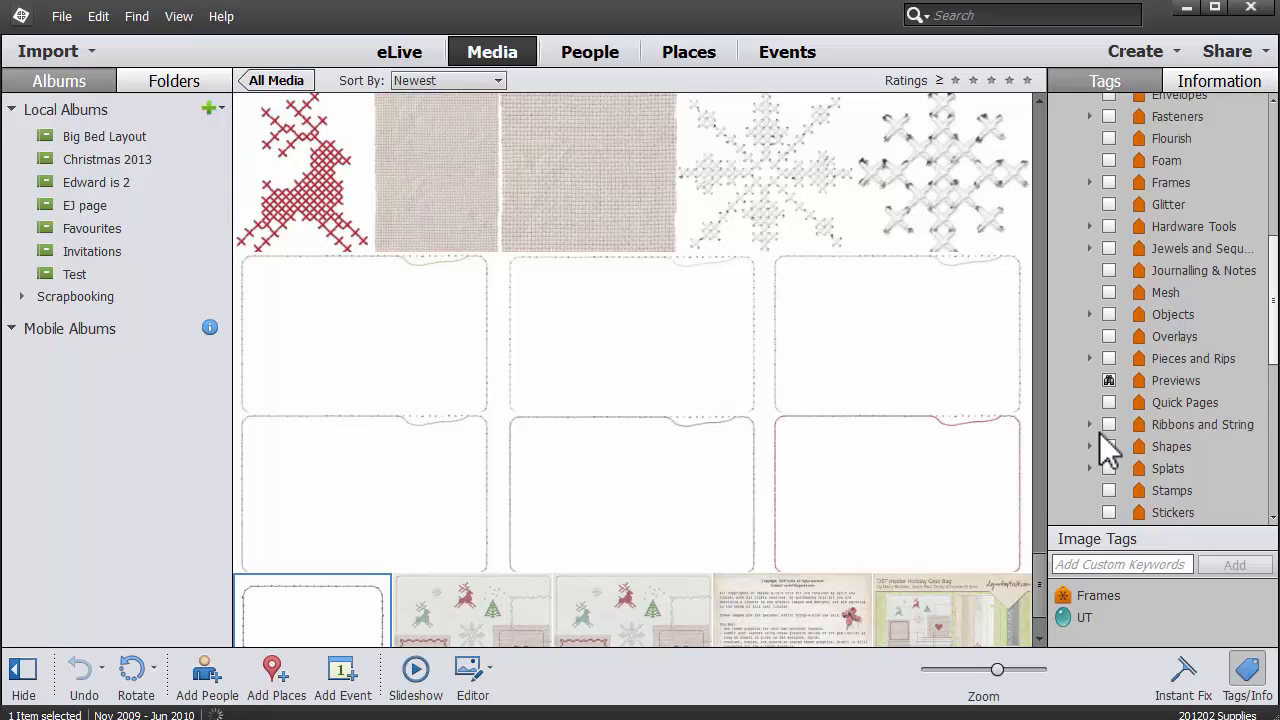
click(1108, 380)
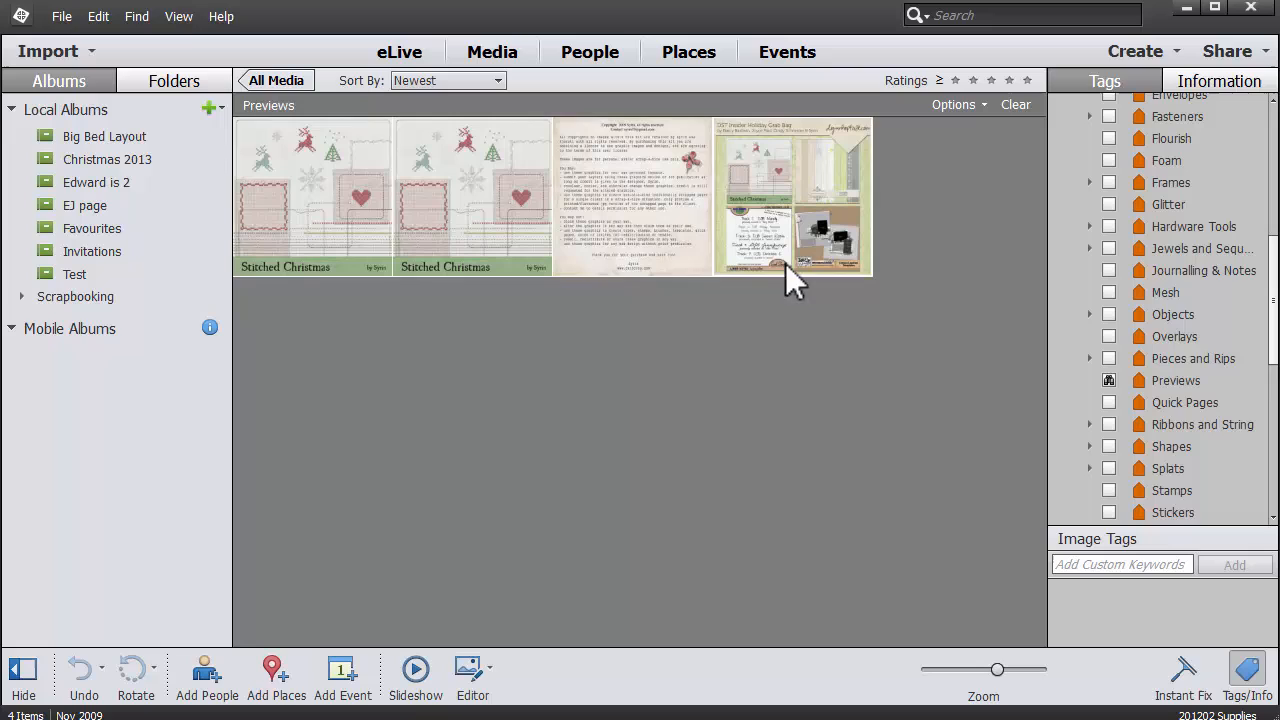
mouse_move(810, 270)
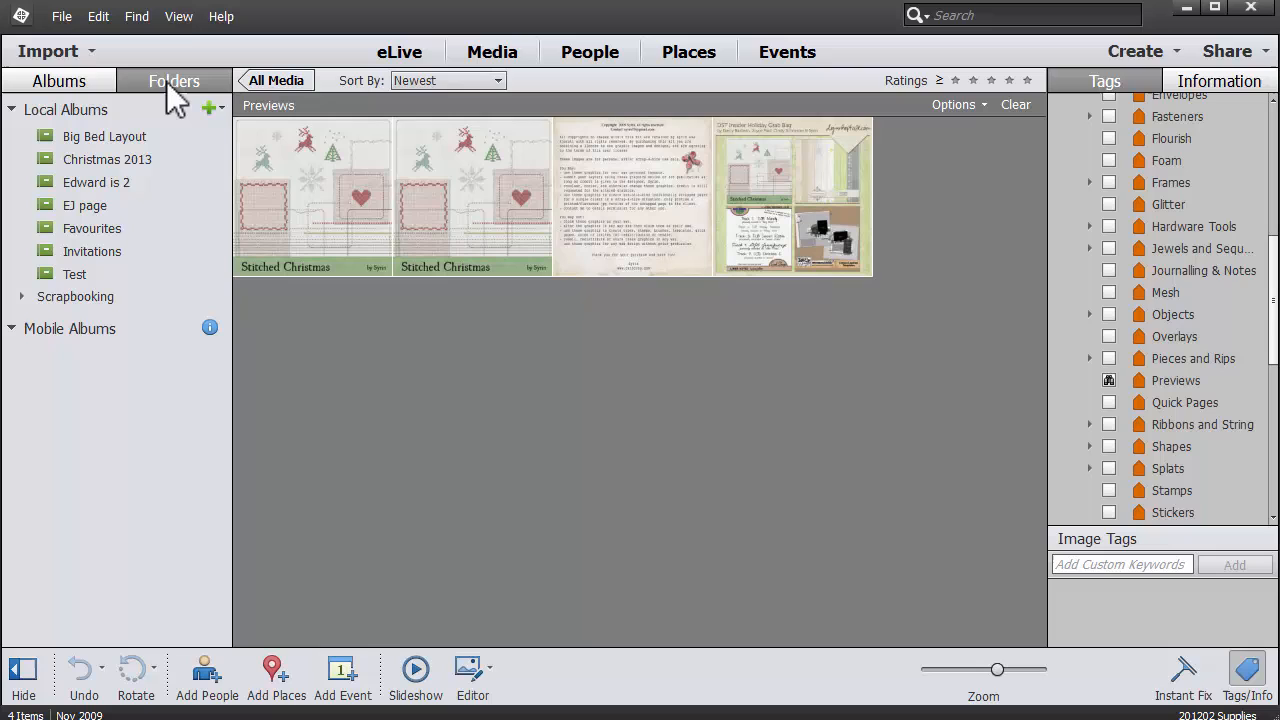
Switch the filter to the Glitter tag, showing its 85 items.
click(285, 80)
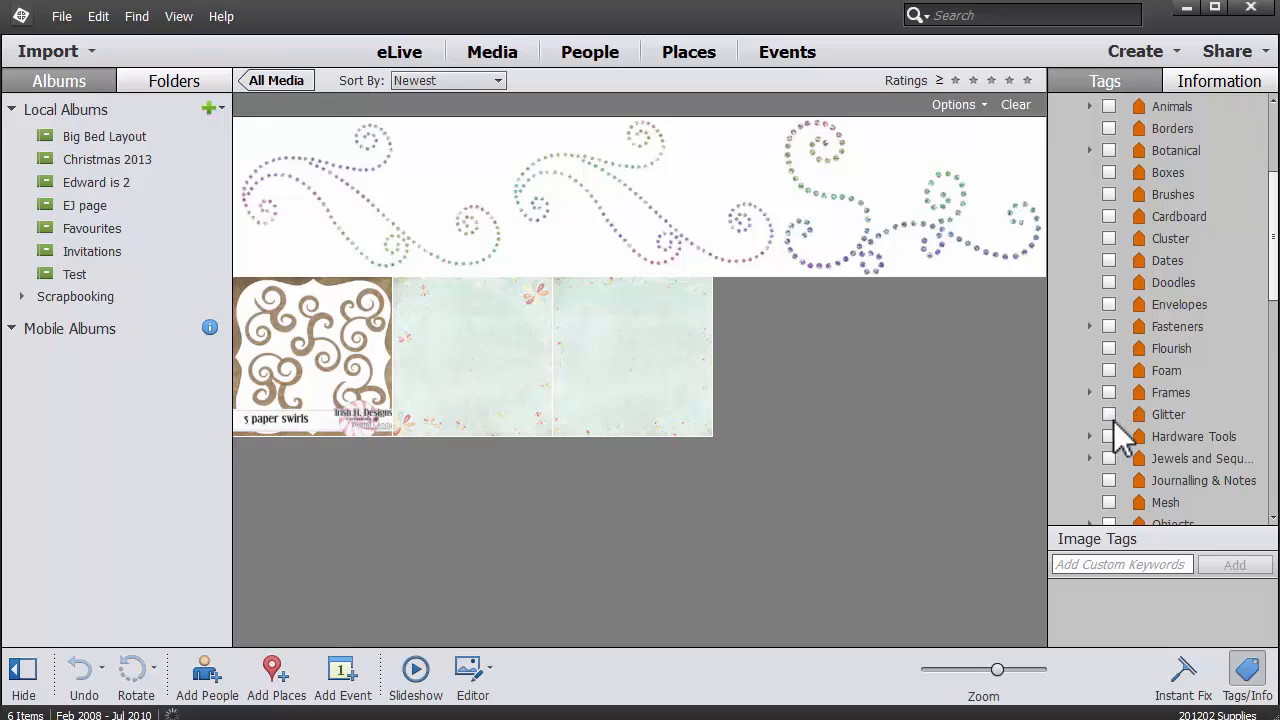
mouse_move(1117, 543)
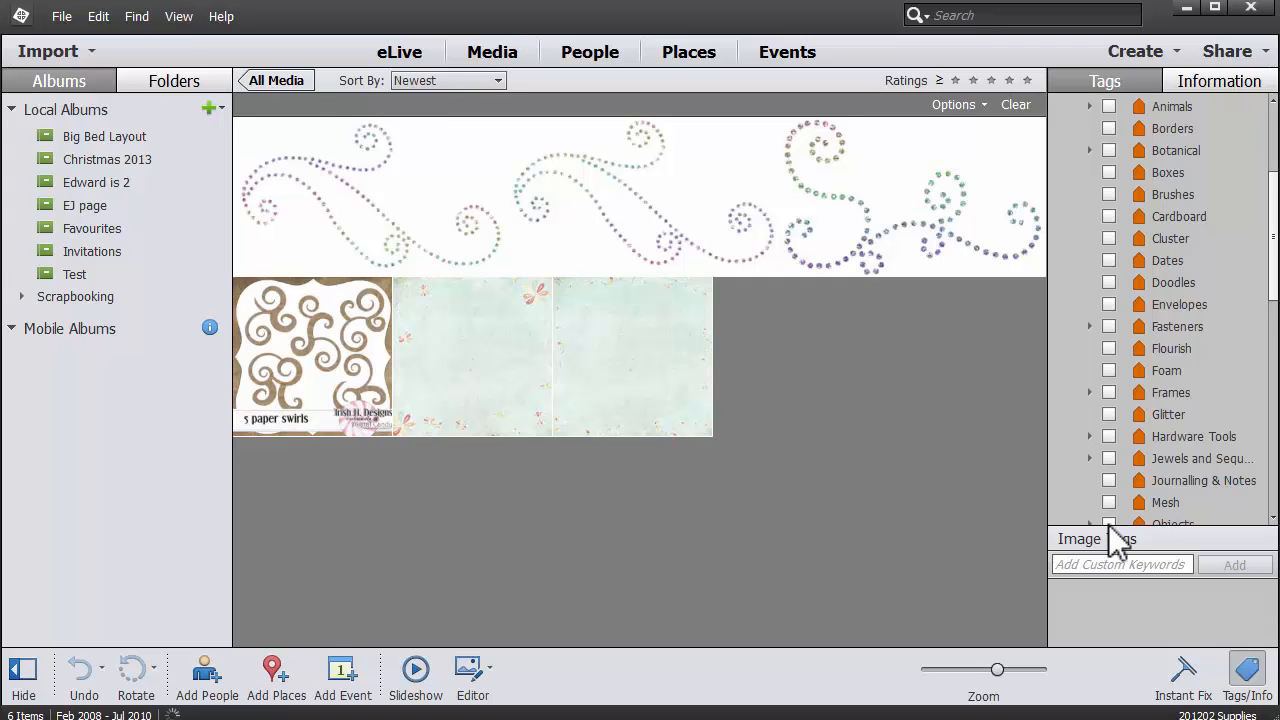
click(491, 51)
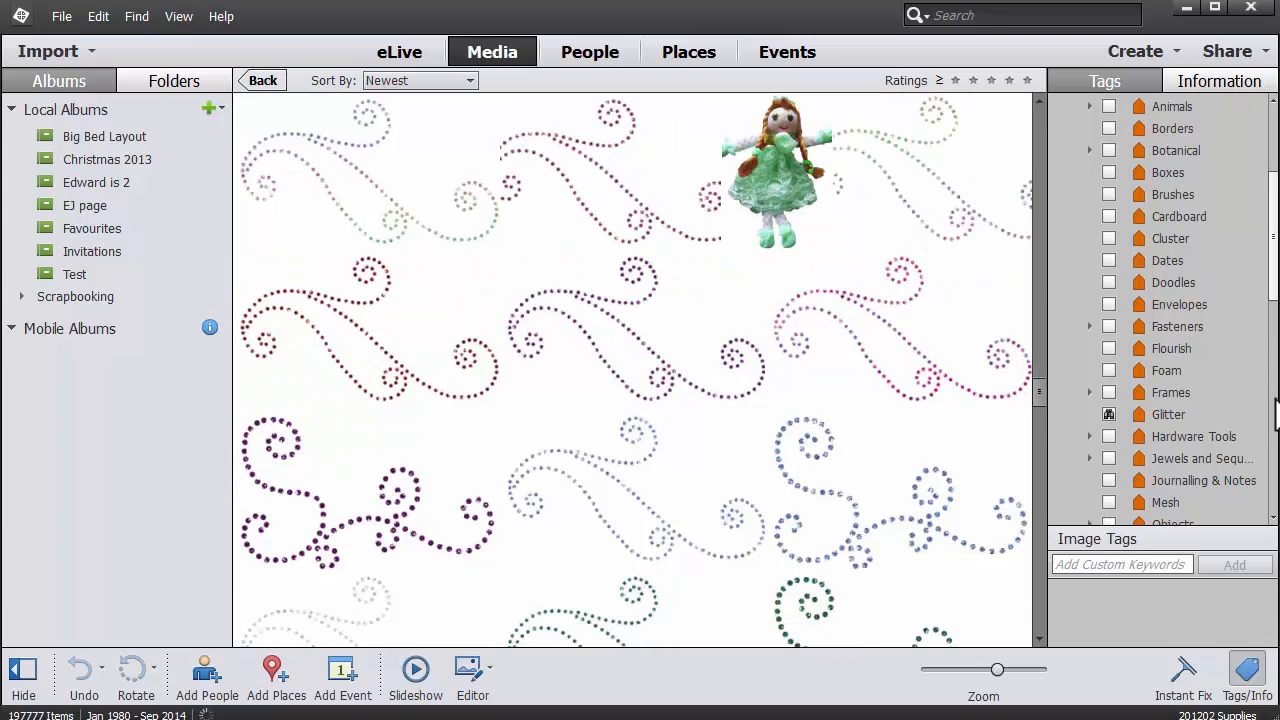
click(1167, 414)
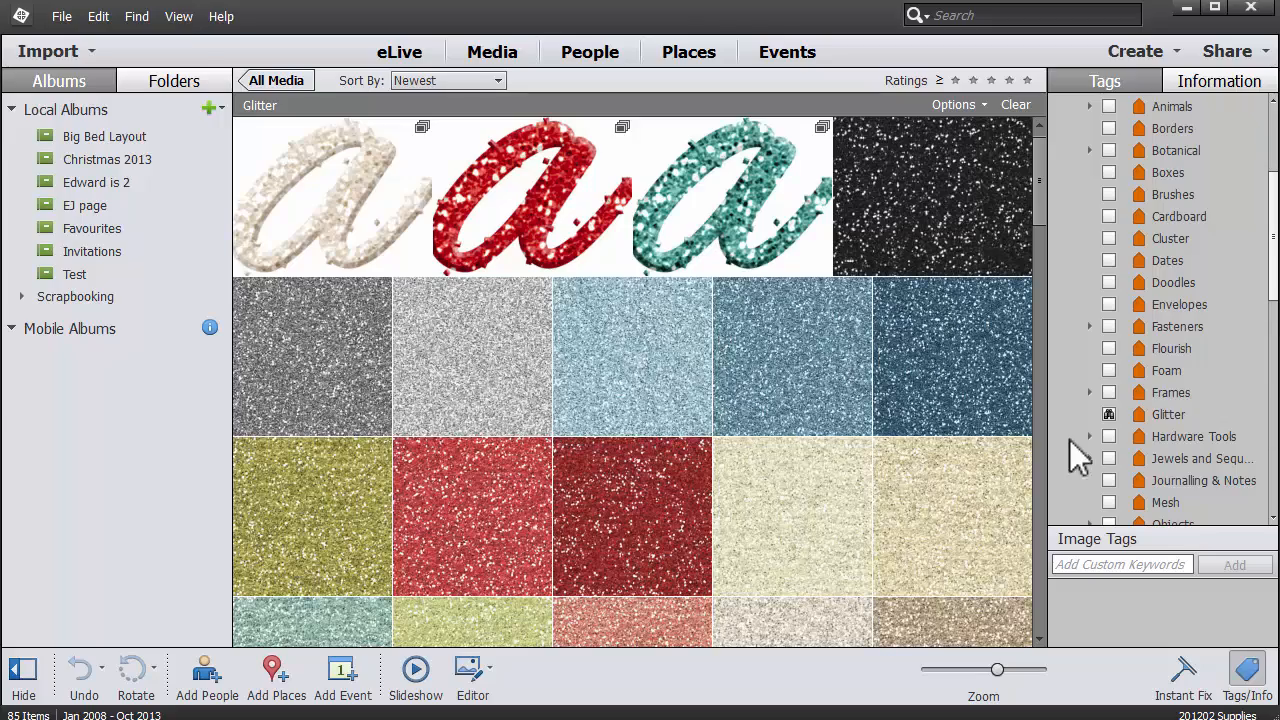
scroll(down, 3)
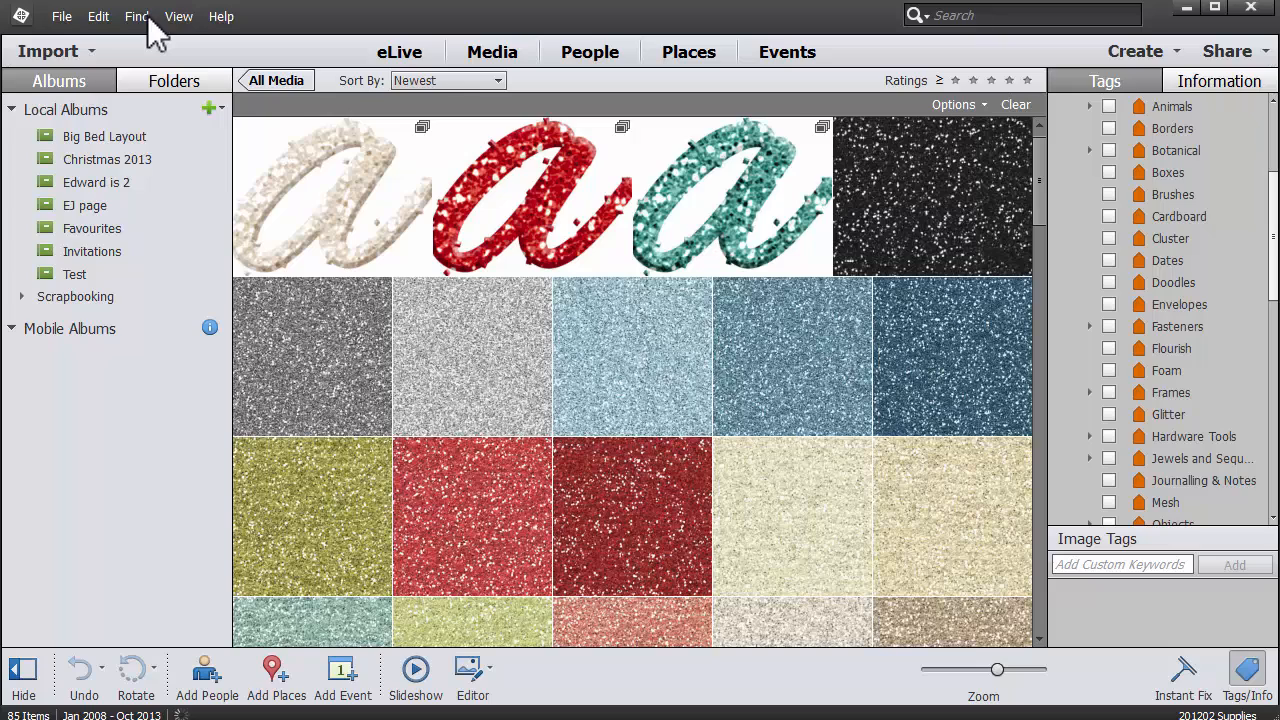
mouse_move(140, 25)
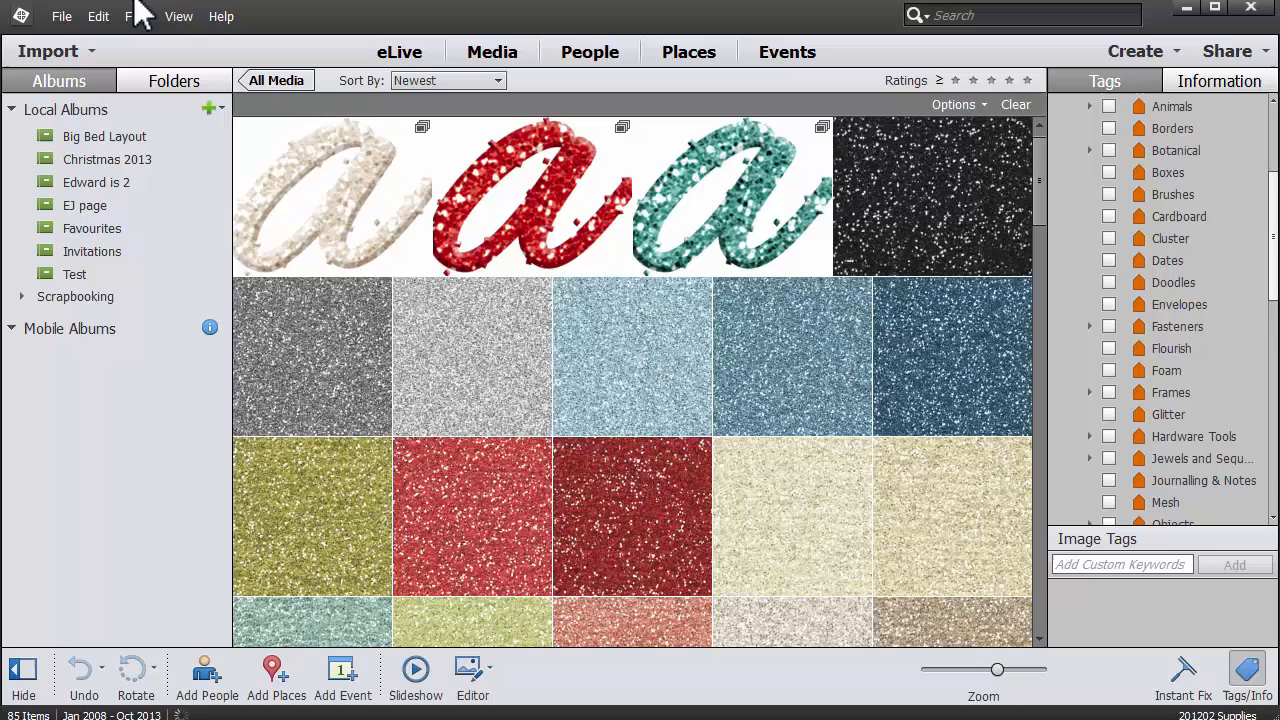
Open Find by Details (Metadata), cancel it, and scroll the Tags panel to the top.
click(136, 16)
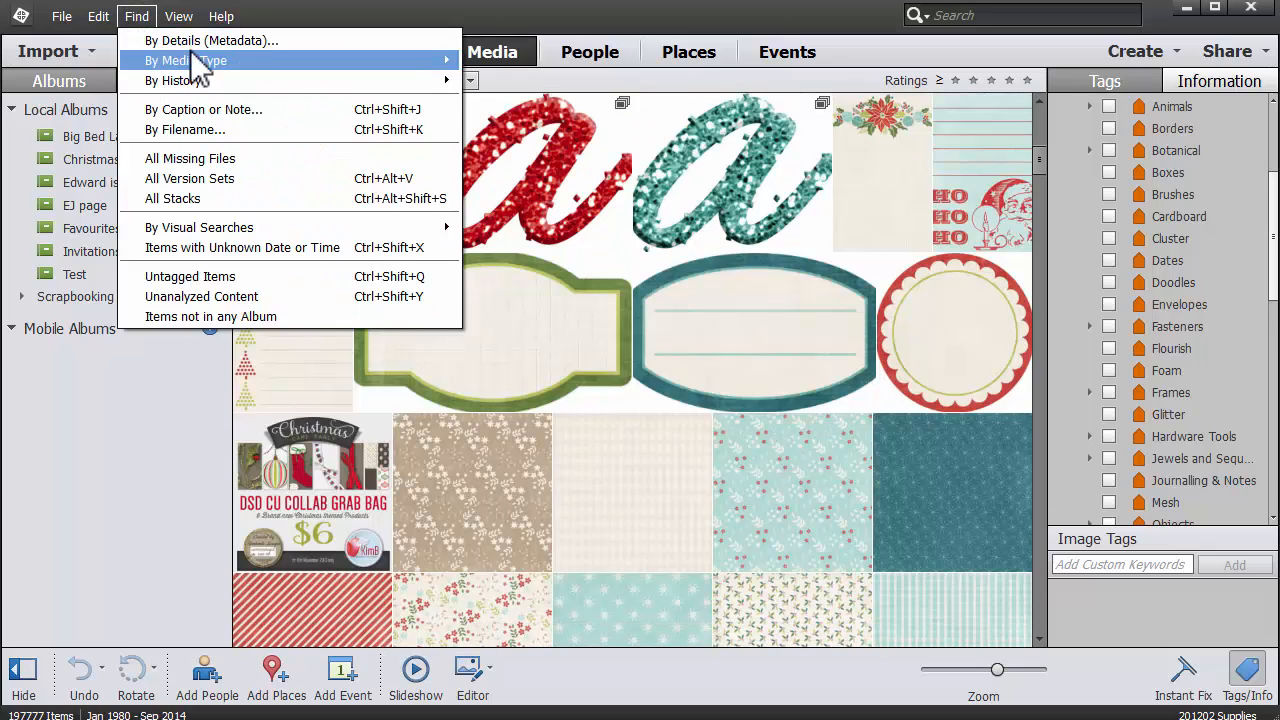
click(210, 40)
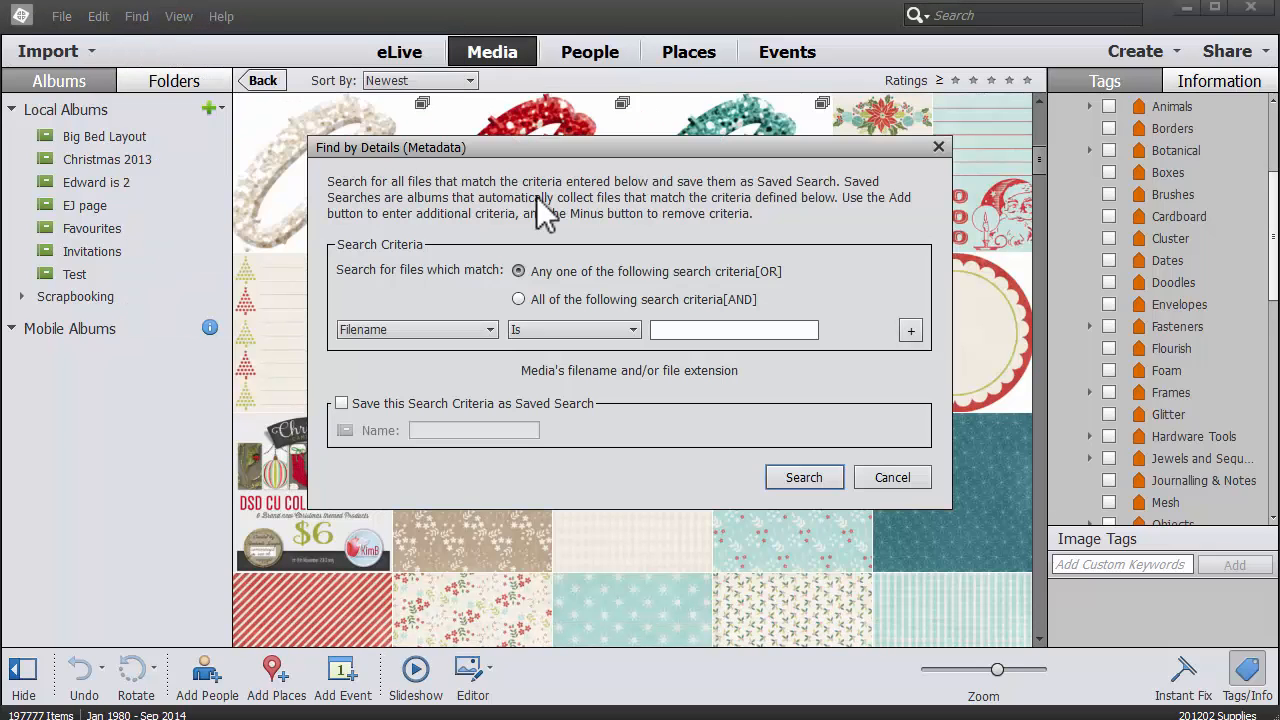
mouse_move(895, 475)
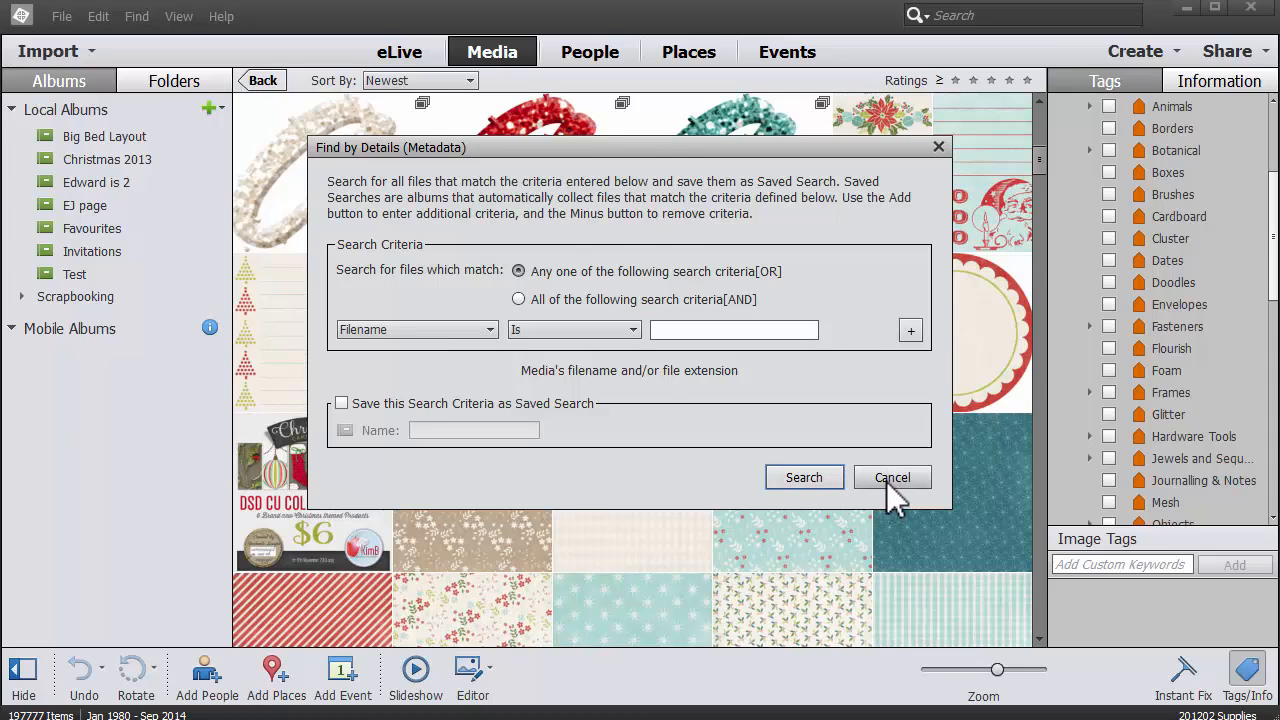
click(892, 477)
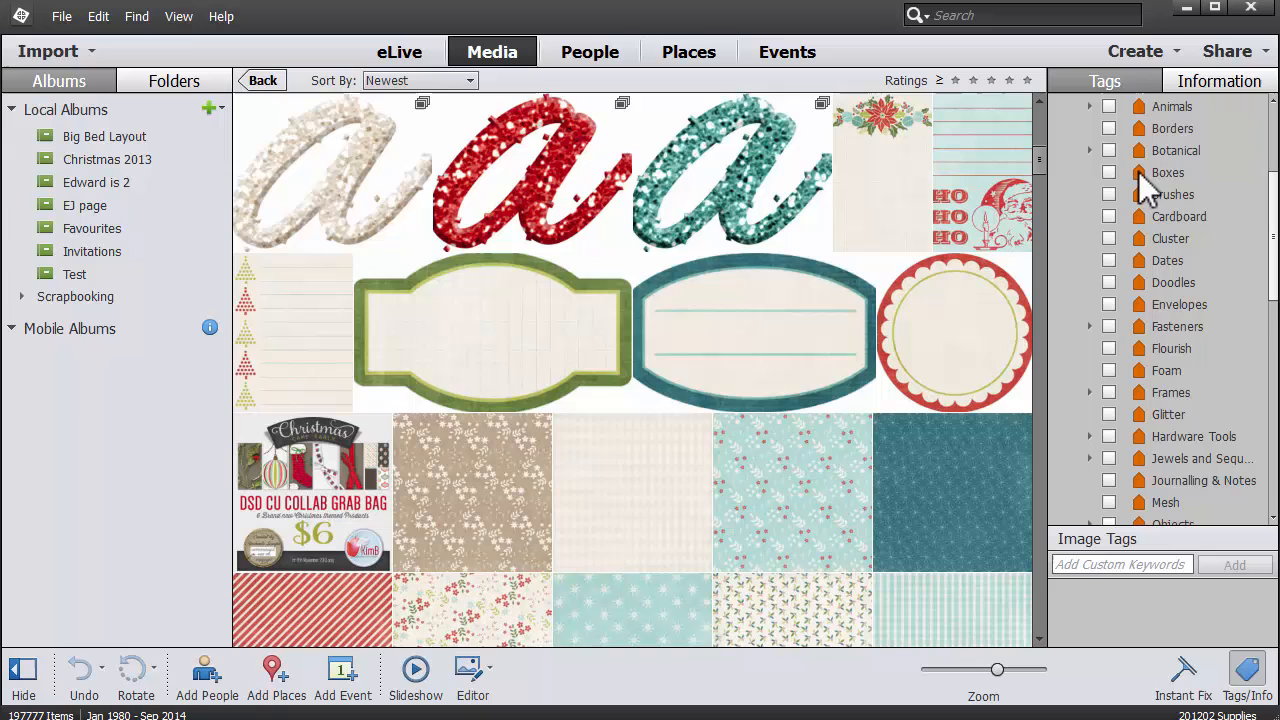
scroll(down, 3)
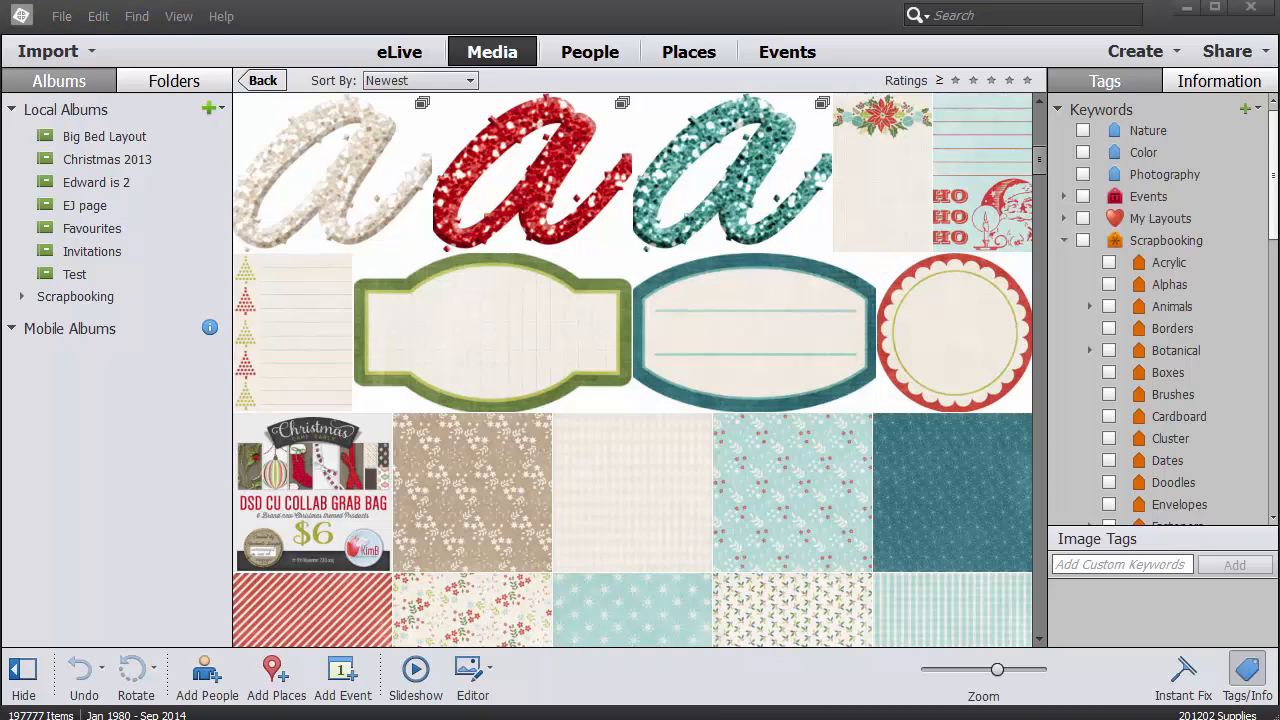
Inspect the Joy wreath image's tags, then open the Places map of Australia.
click(311, 491)
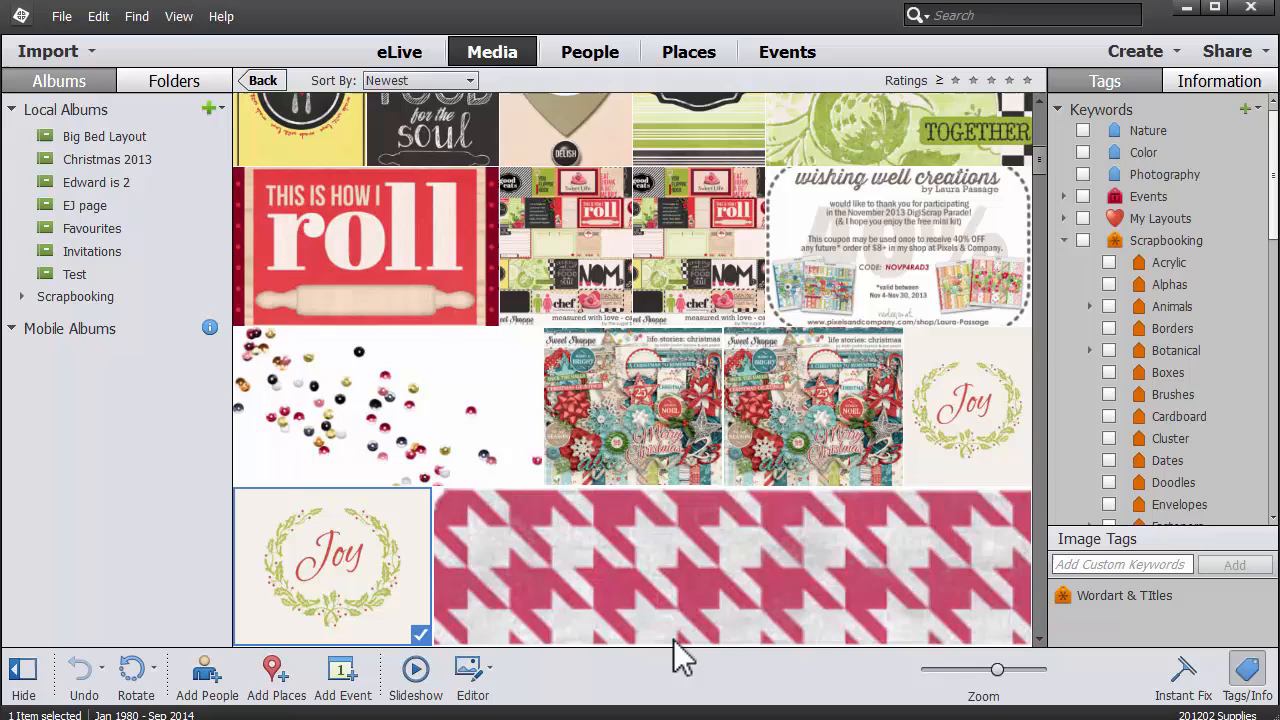
scroll(down, 3)
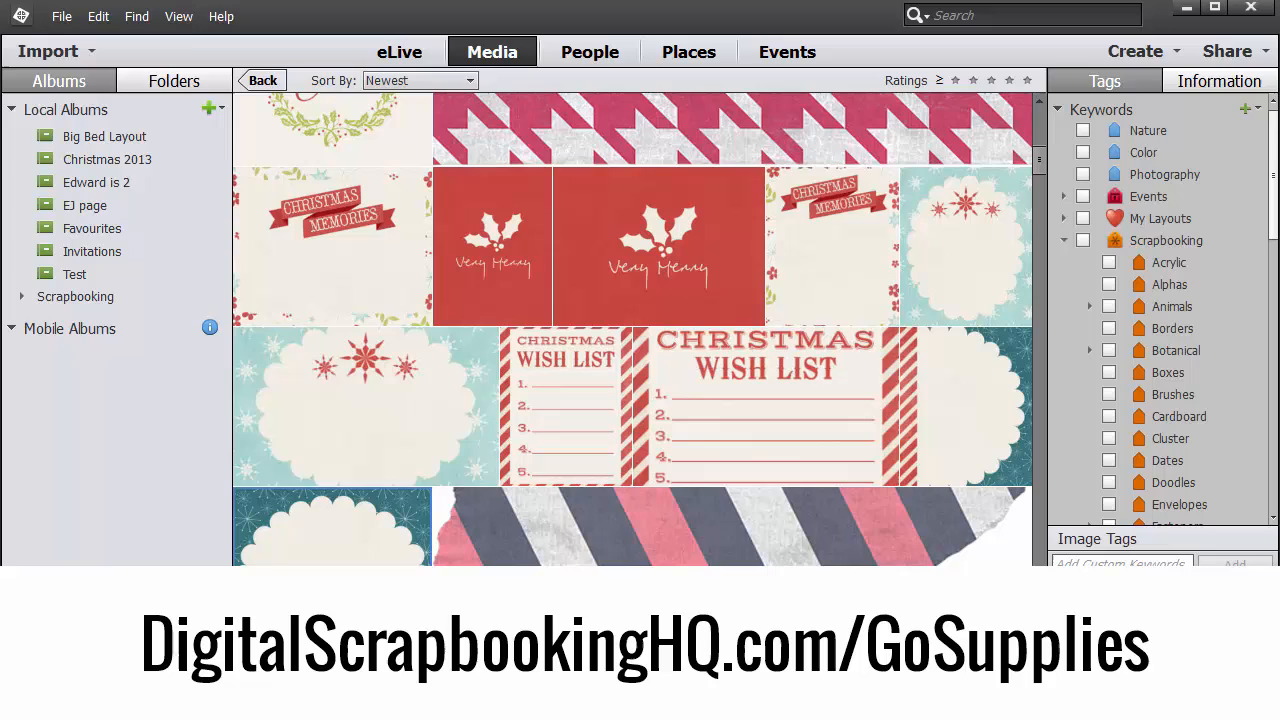
click(688, 51)
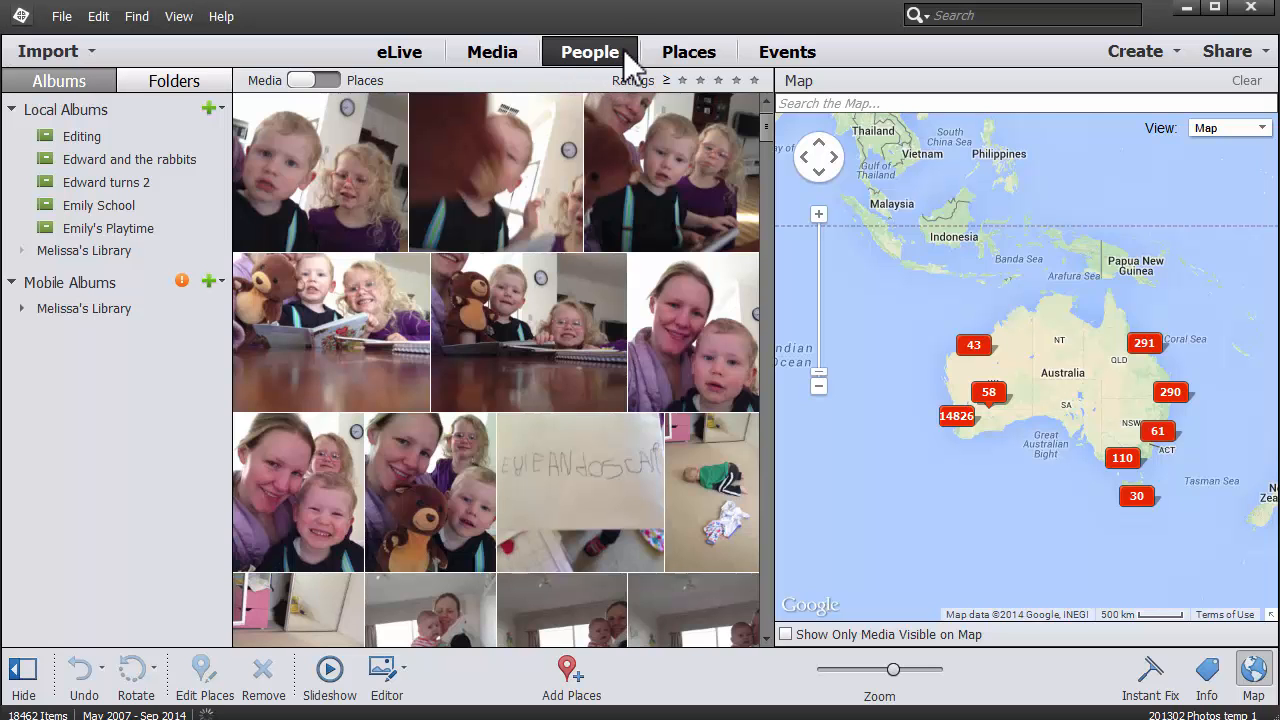
Switch to the Events view showing Edward's 2nd Birthday Party and Christmas 2012.
click(787, 51)
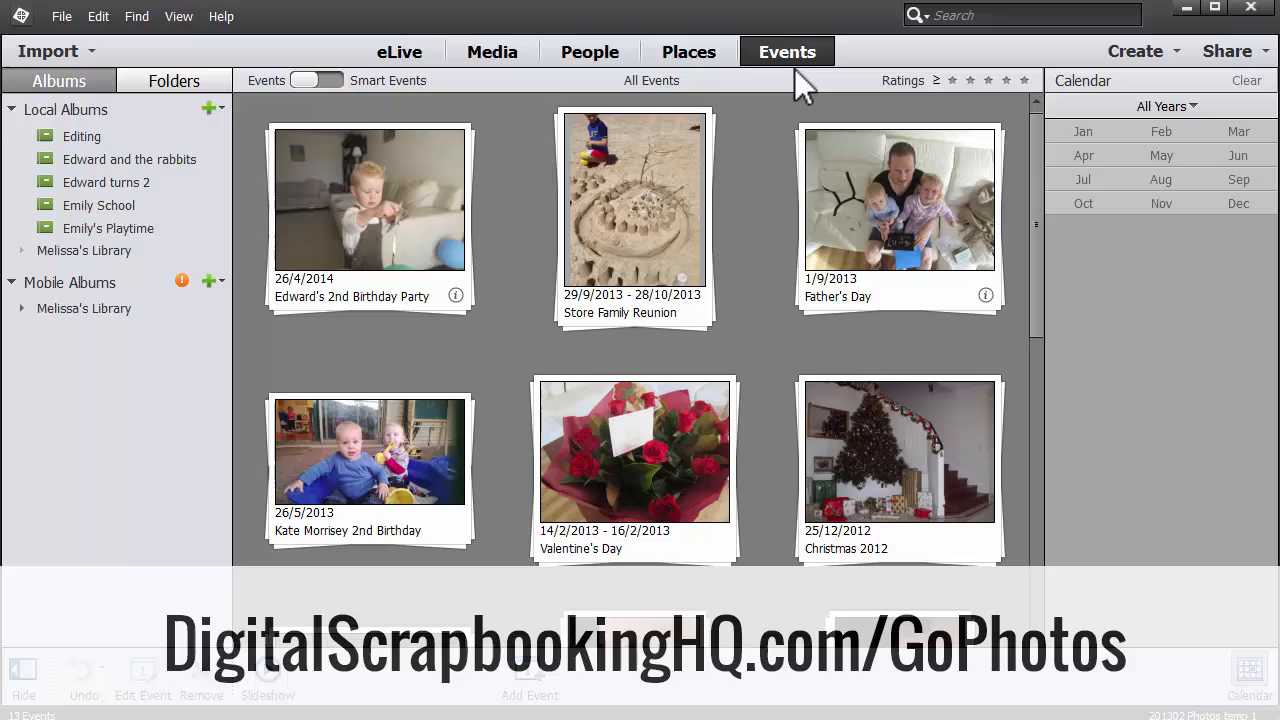